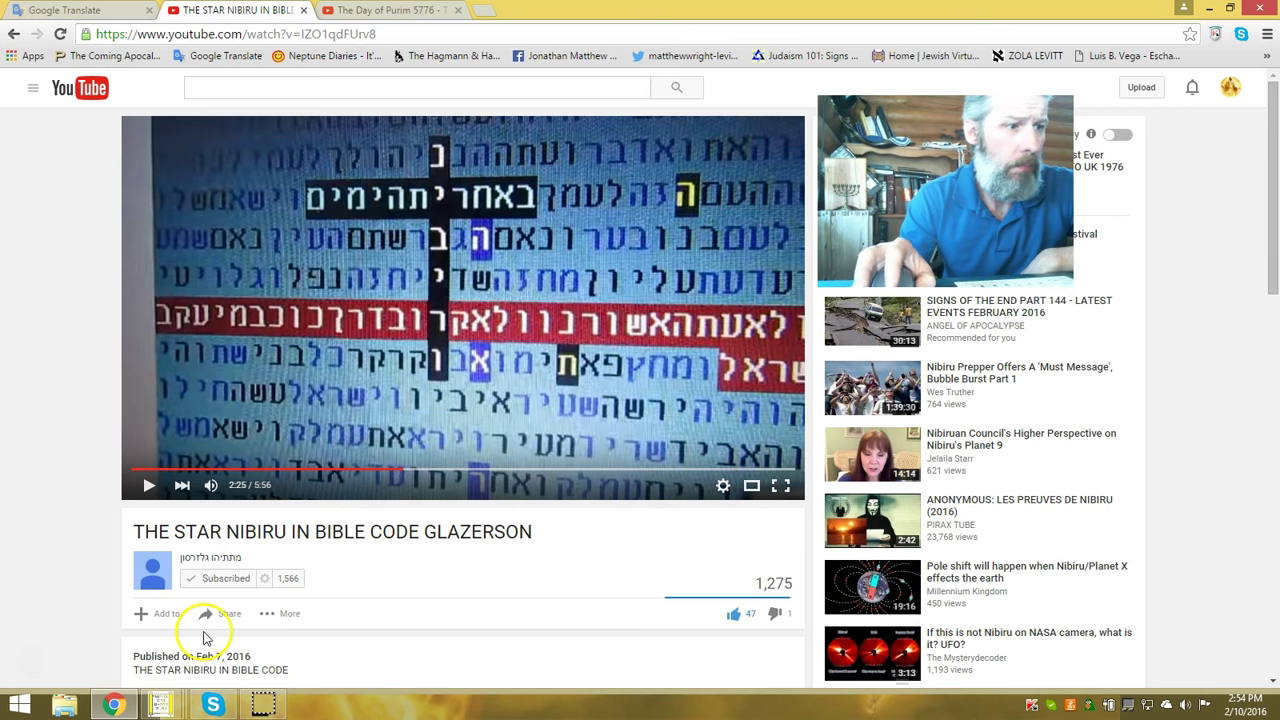
mouse_move(334, 645)
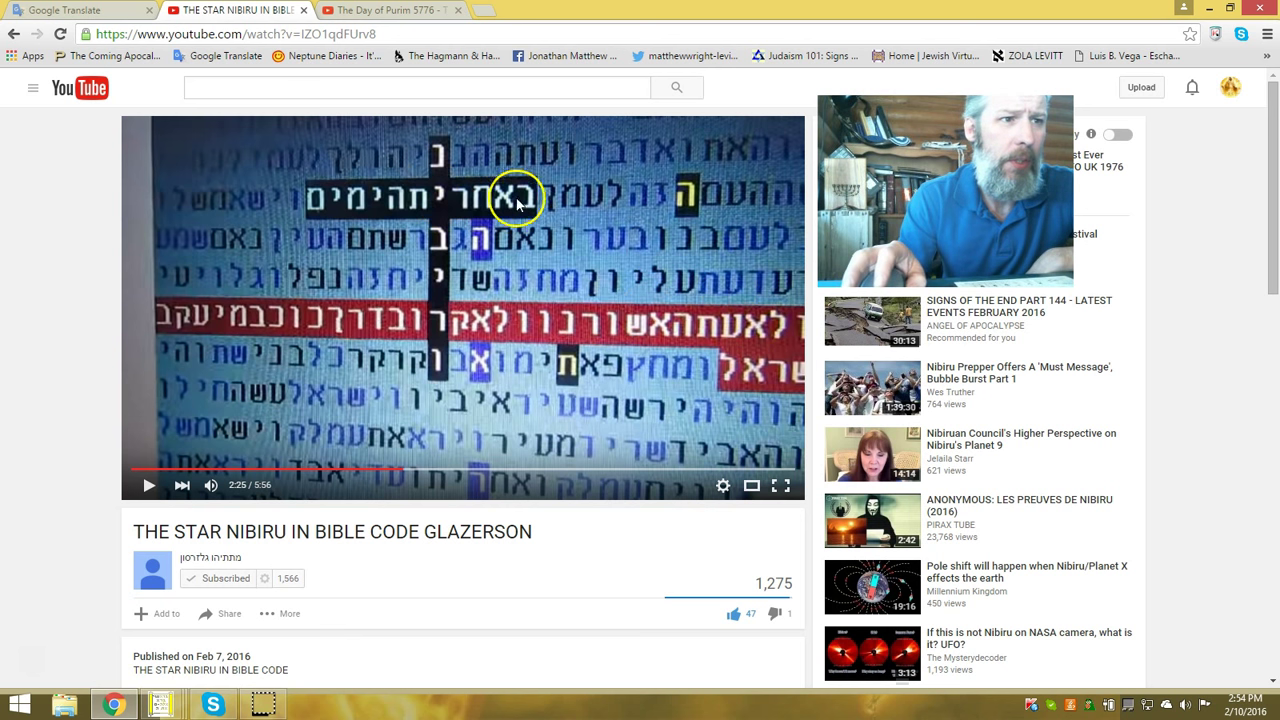
mouse_move(320, 205)
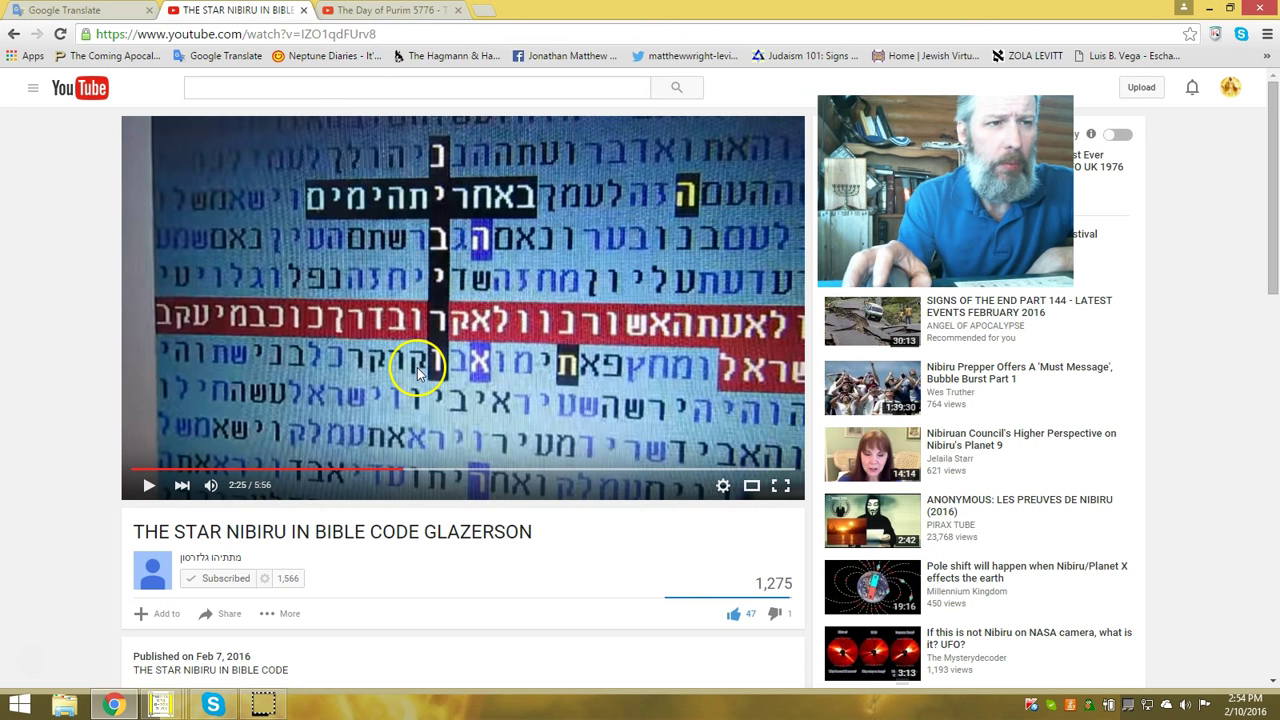
mouse_move(508, 332)
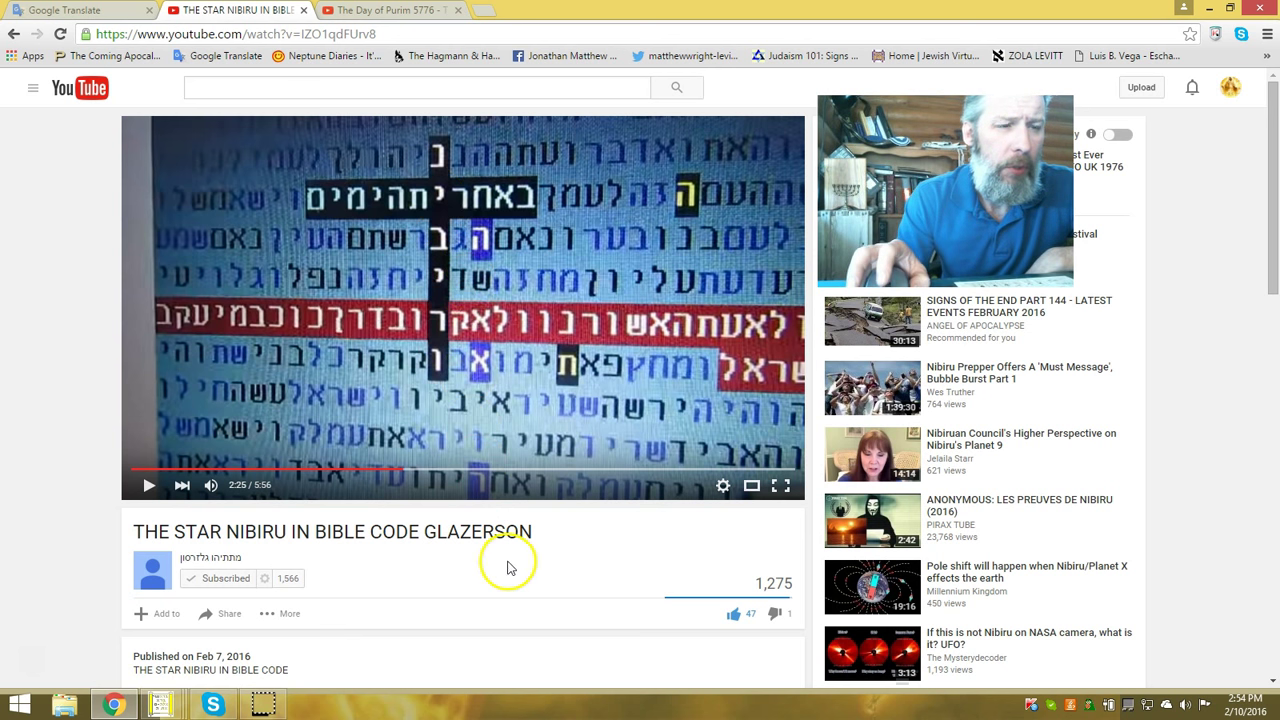
mouse_move(477, 217)
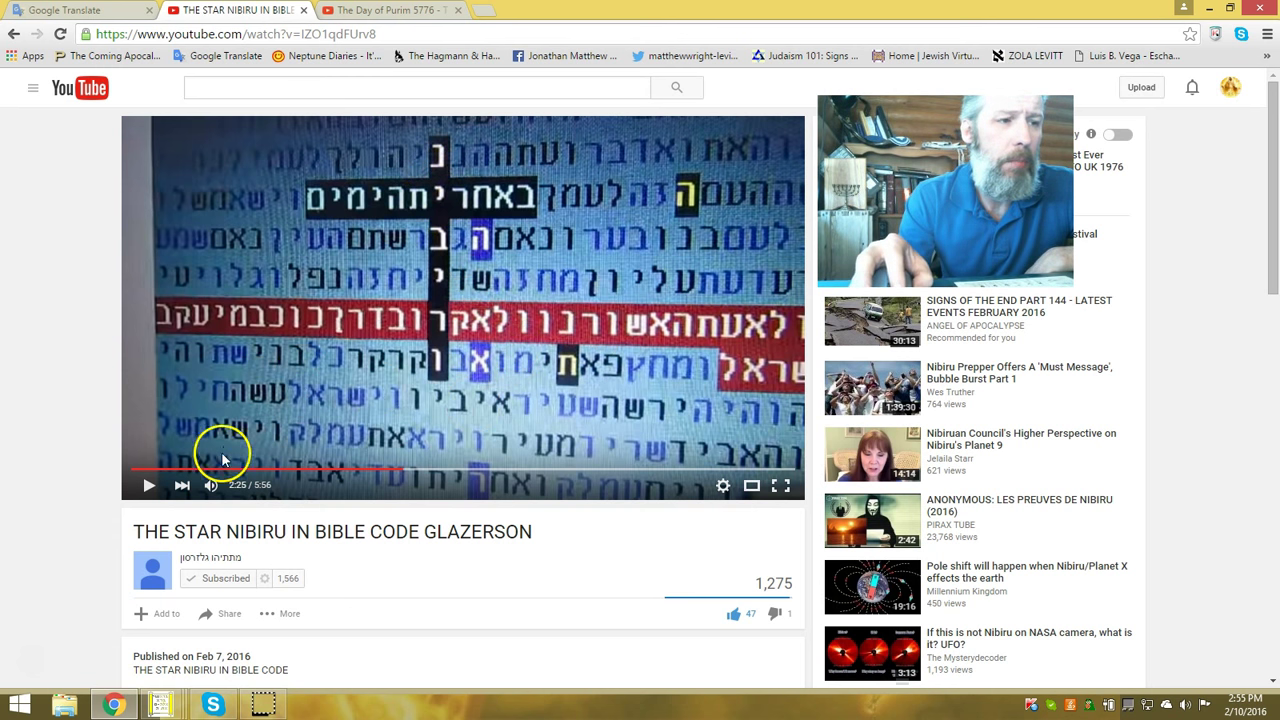
mouse_move(314, 434)
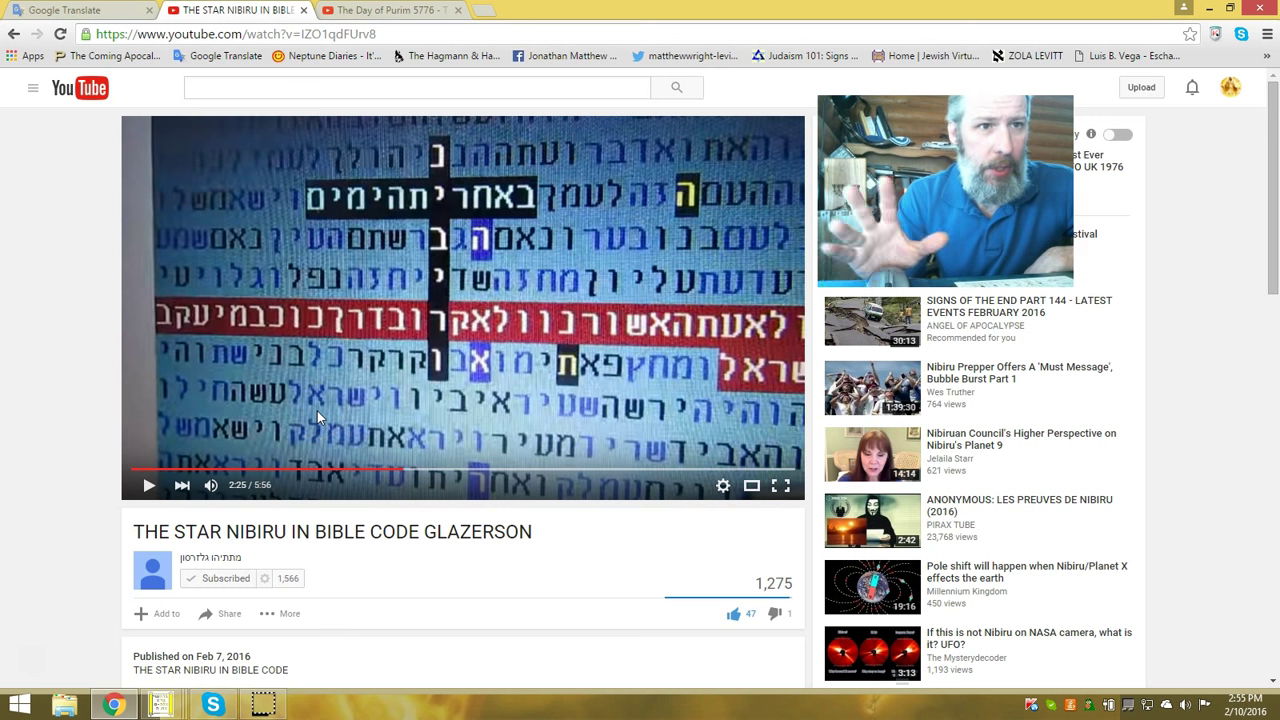
mouse_move(420, 465)
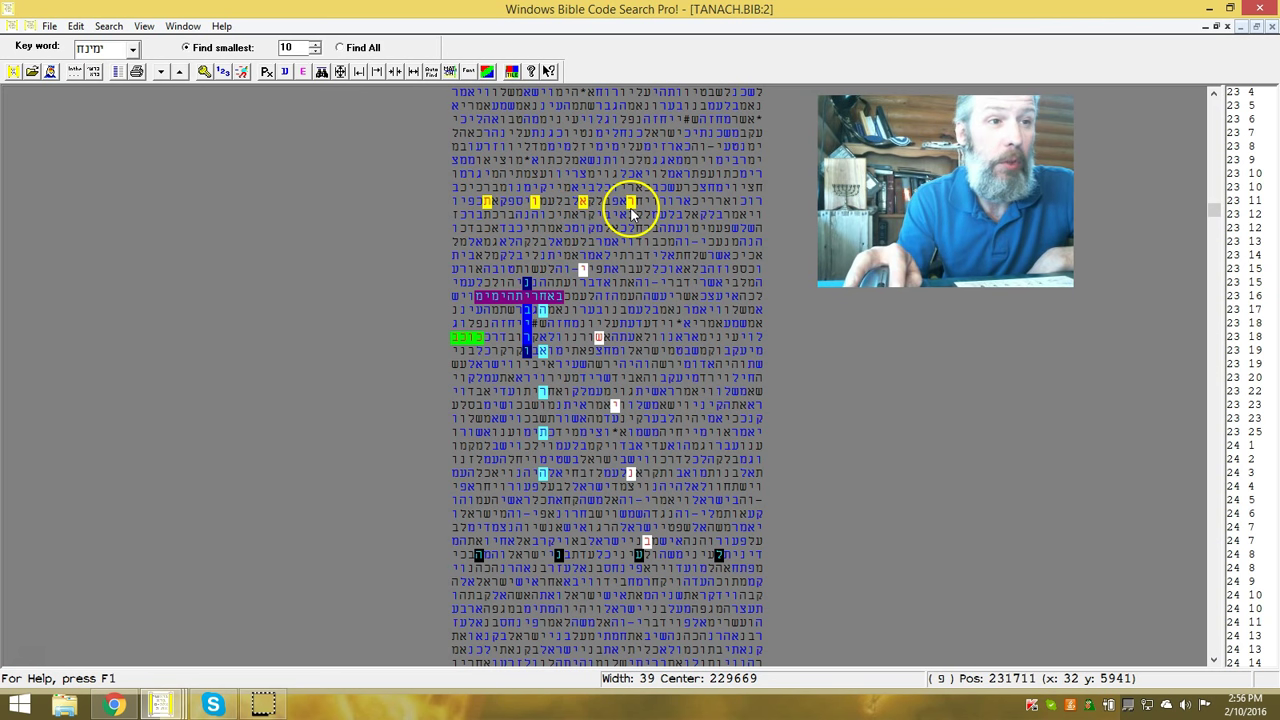
mouse_move(485, 200)
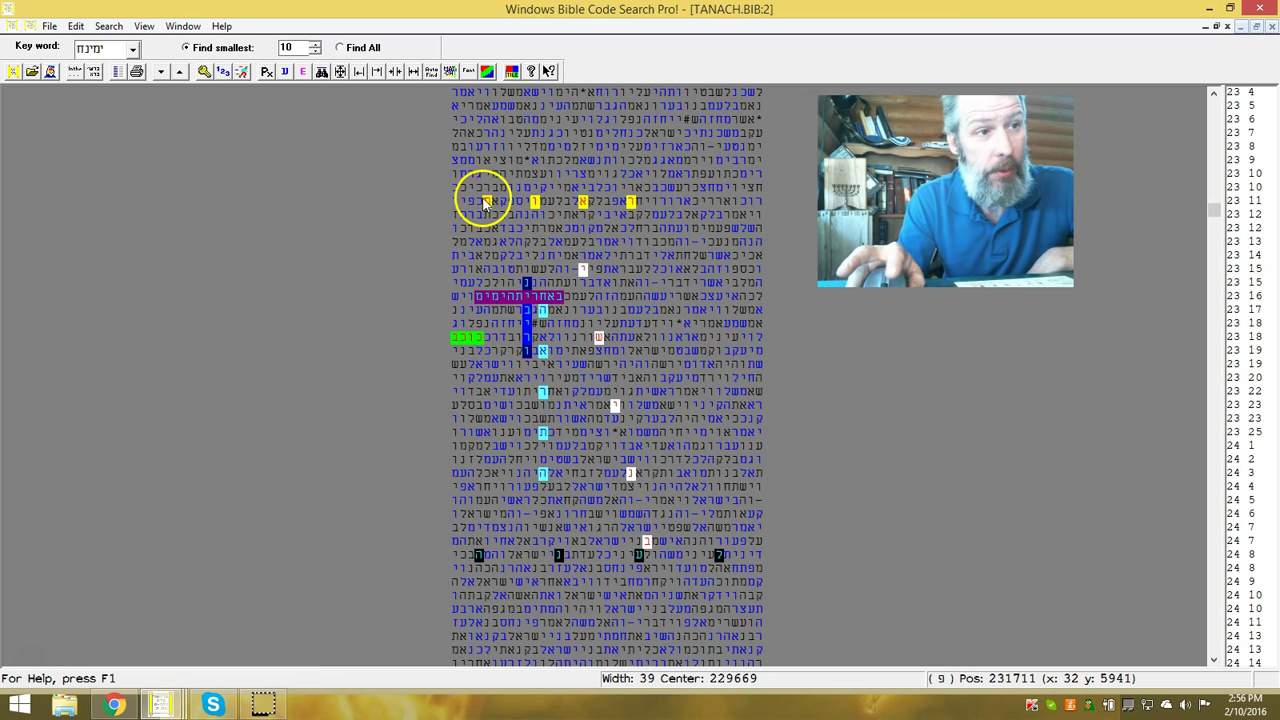
mouse_move(580, 262)
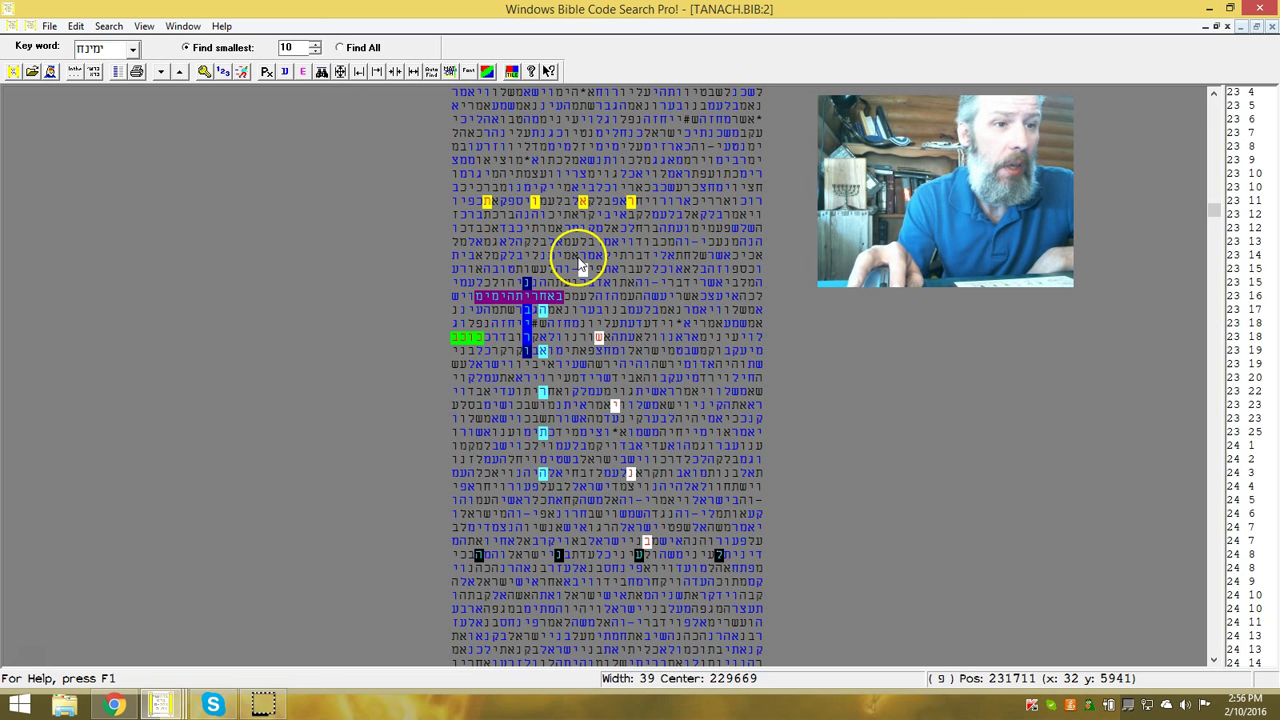
mouse_move(665, 598)
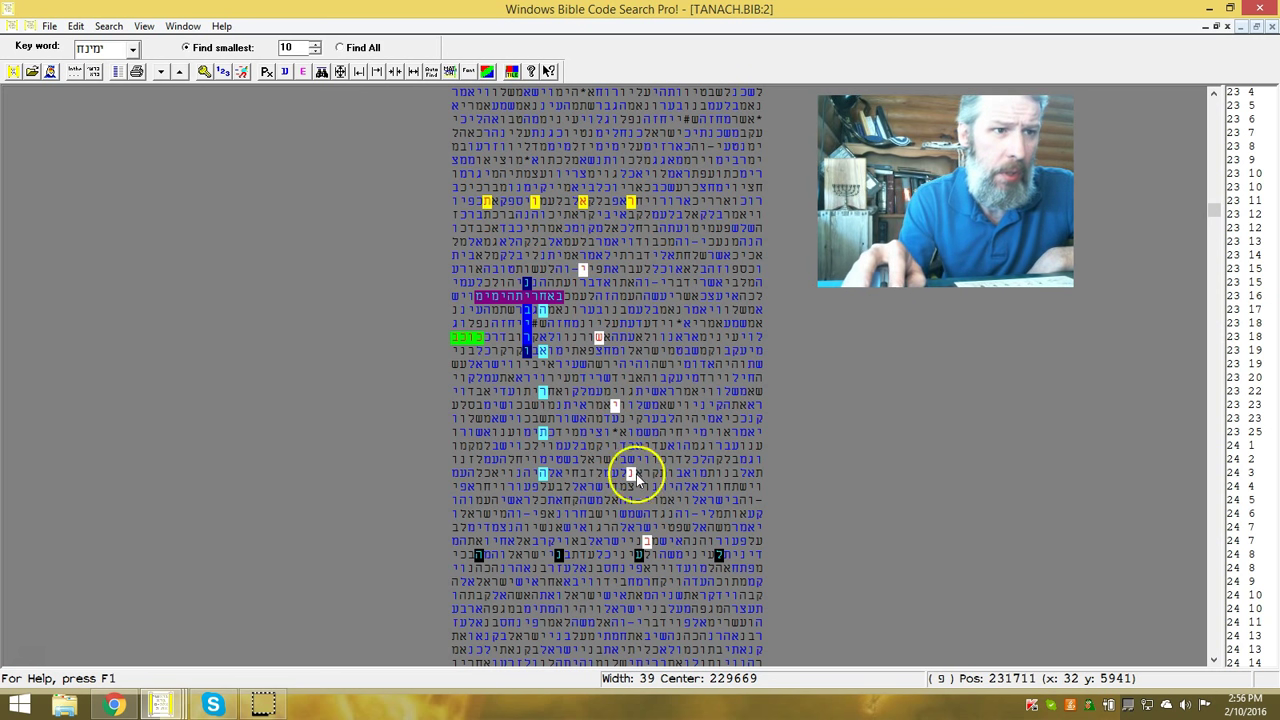
mouse_move(495, 555)
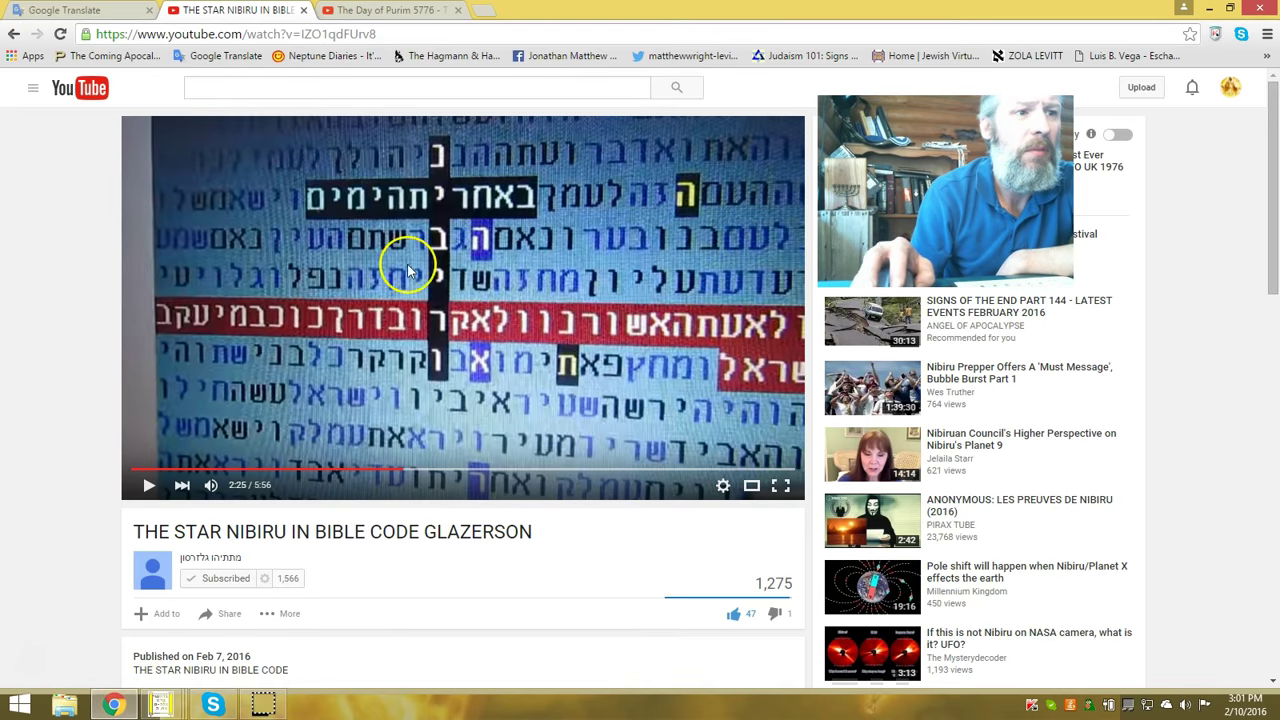
Switch to the Chrome tab with Glazerson's Day of Purim 5776 Nibiru video
left_click(380, 10)
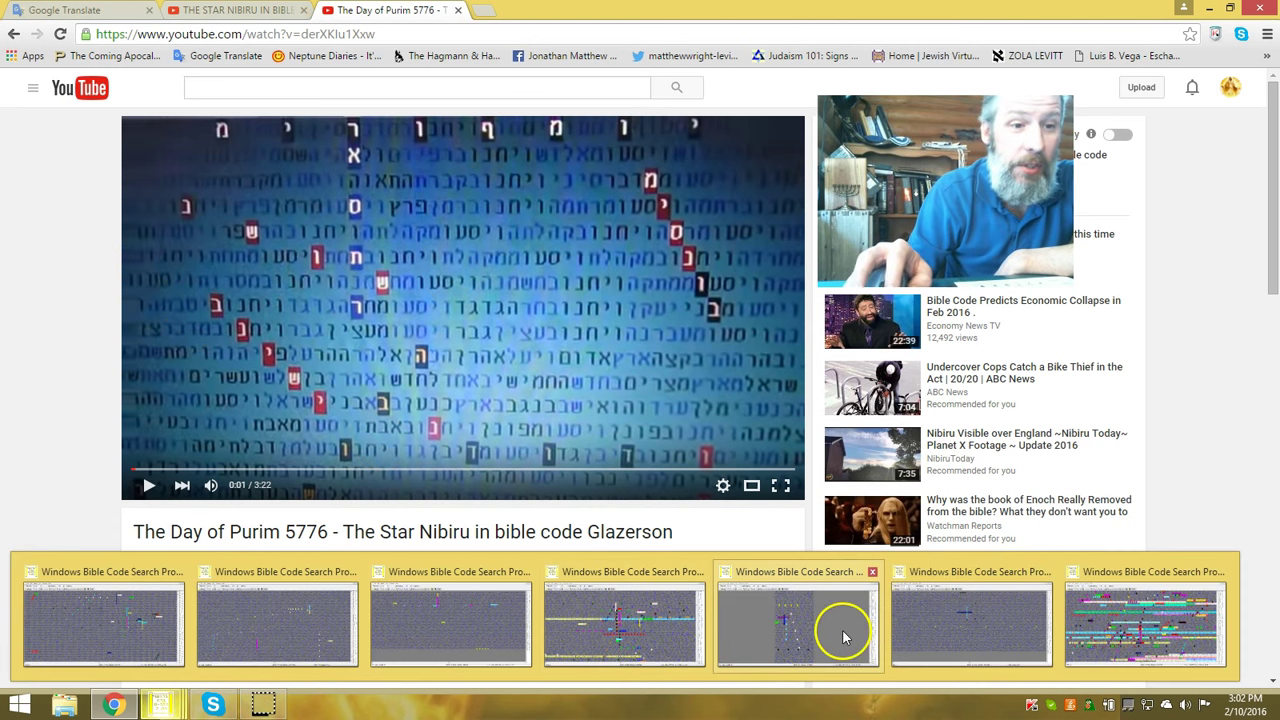
Restore a saved Bible code table showing the Tanach letter grid from the taskbar preview
left_click(797, 620)
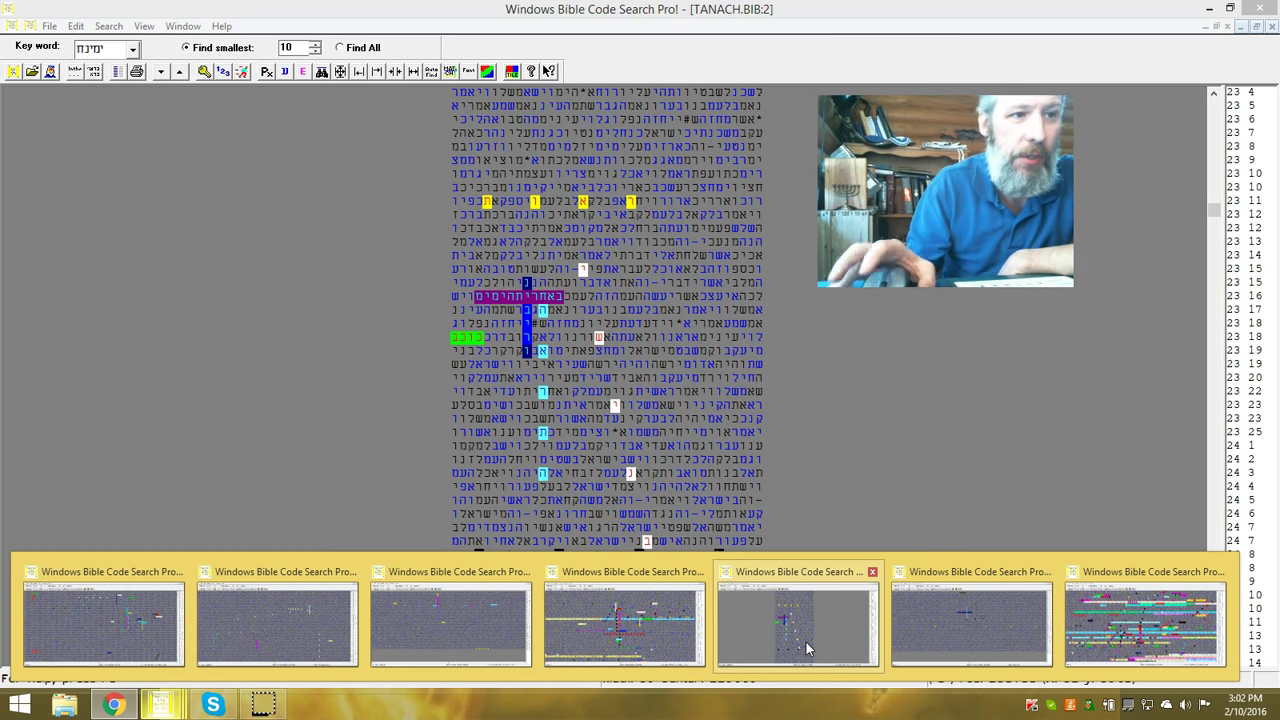
mouse_move(800, 643)
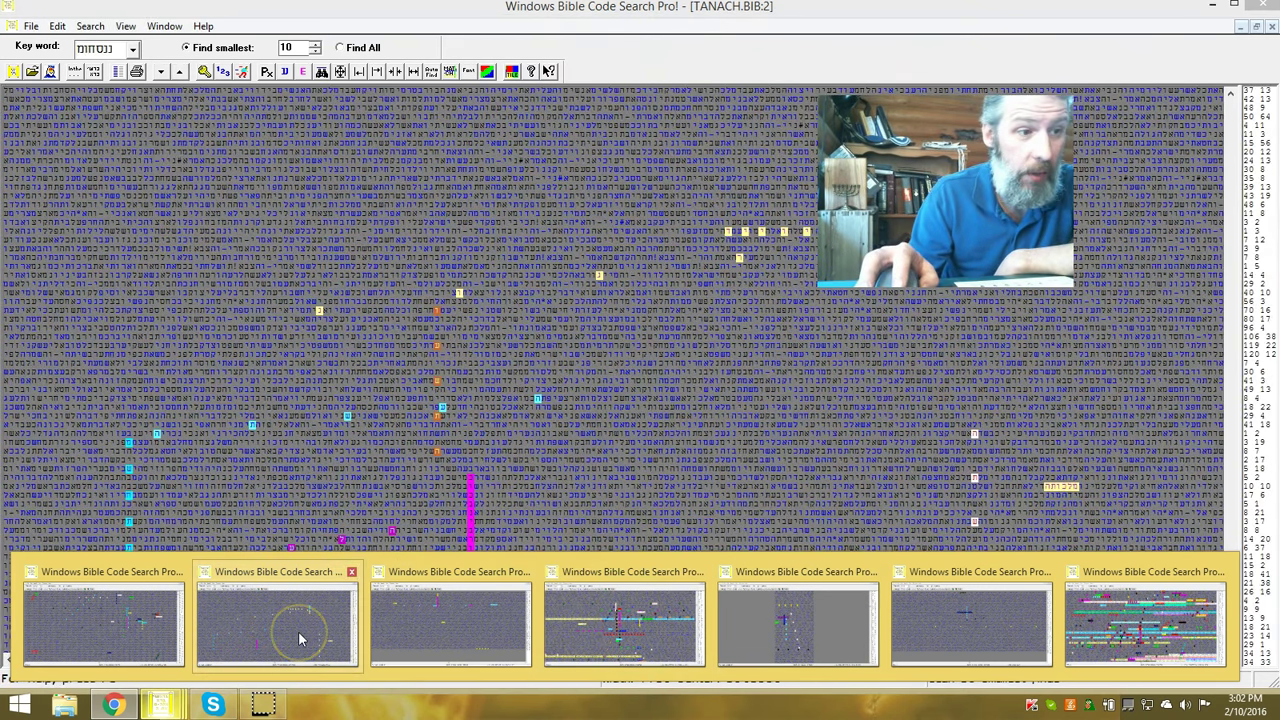
mouse_move(323, 648)
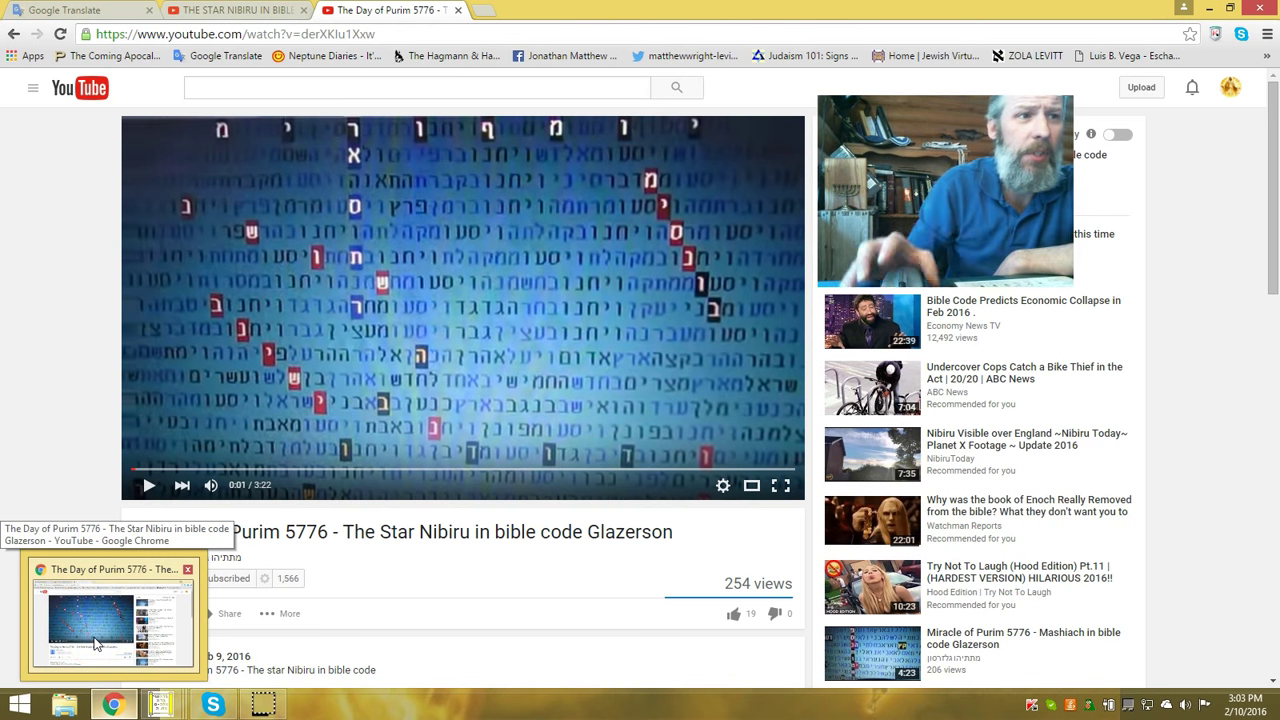
mouse_move(698, 130)
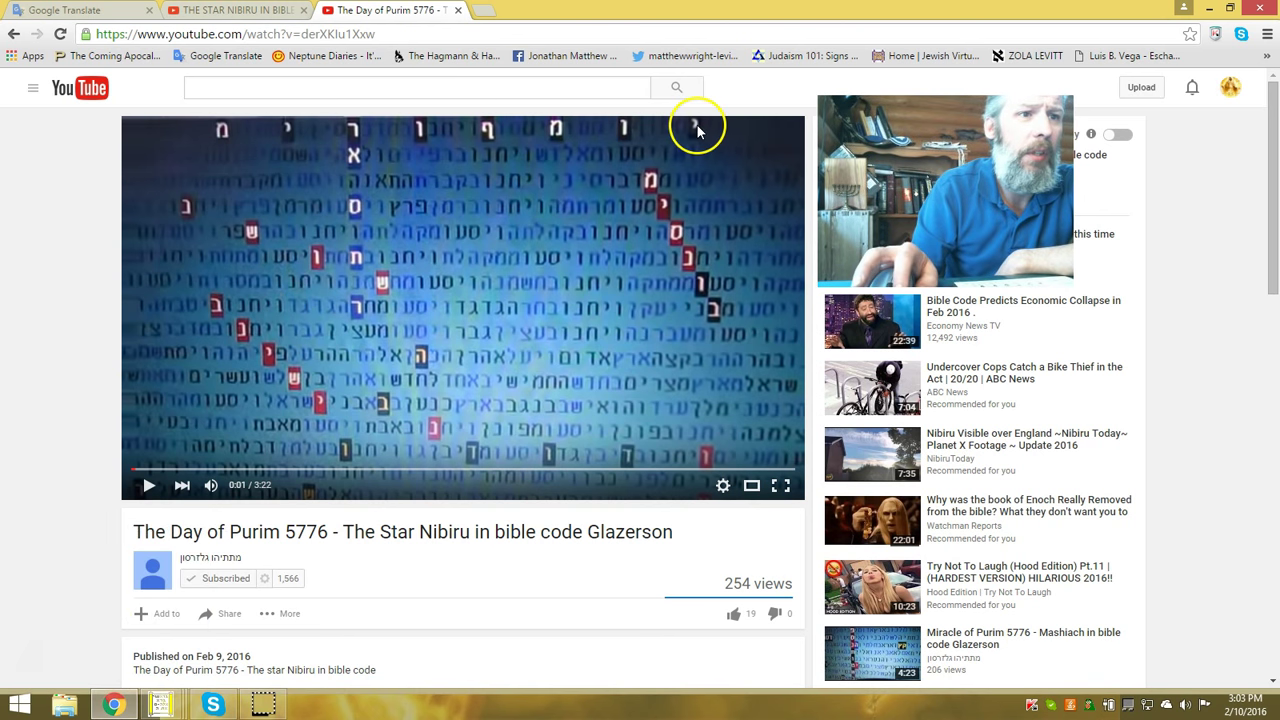
mouse_move(548, 147)
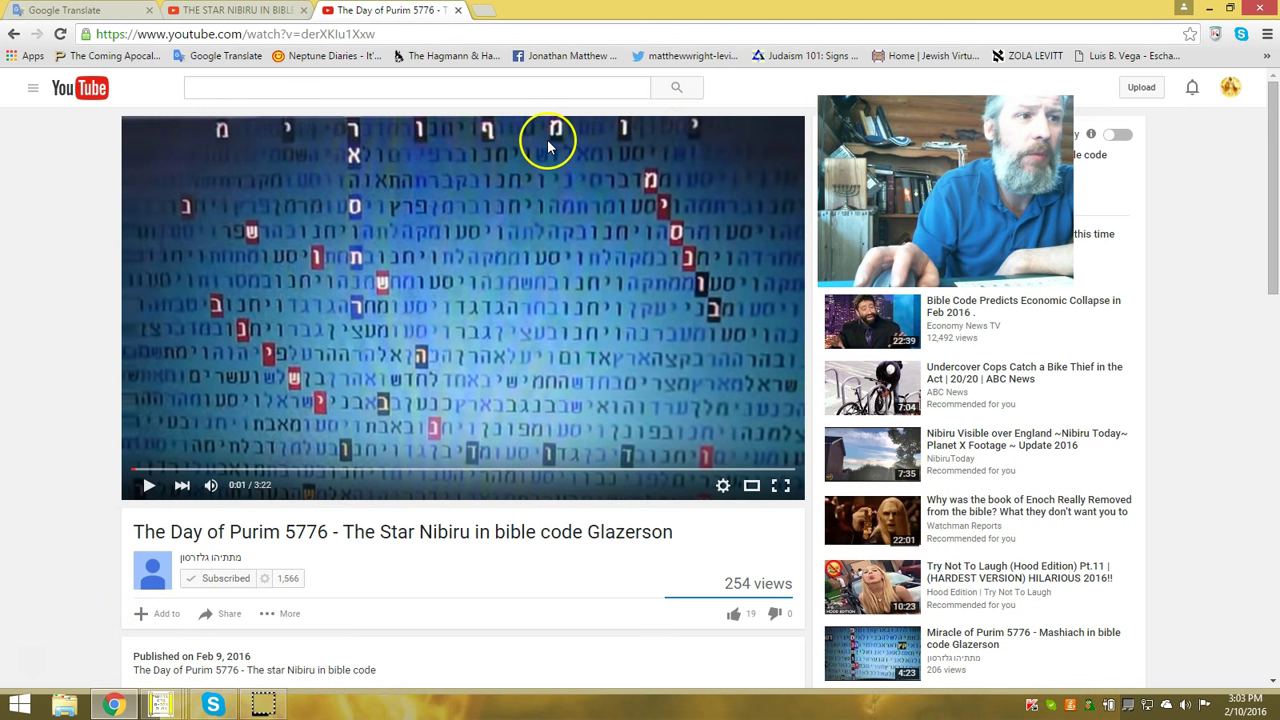
mouse_move(353, 371)
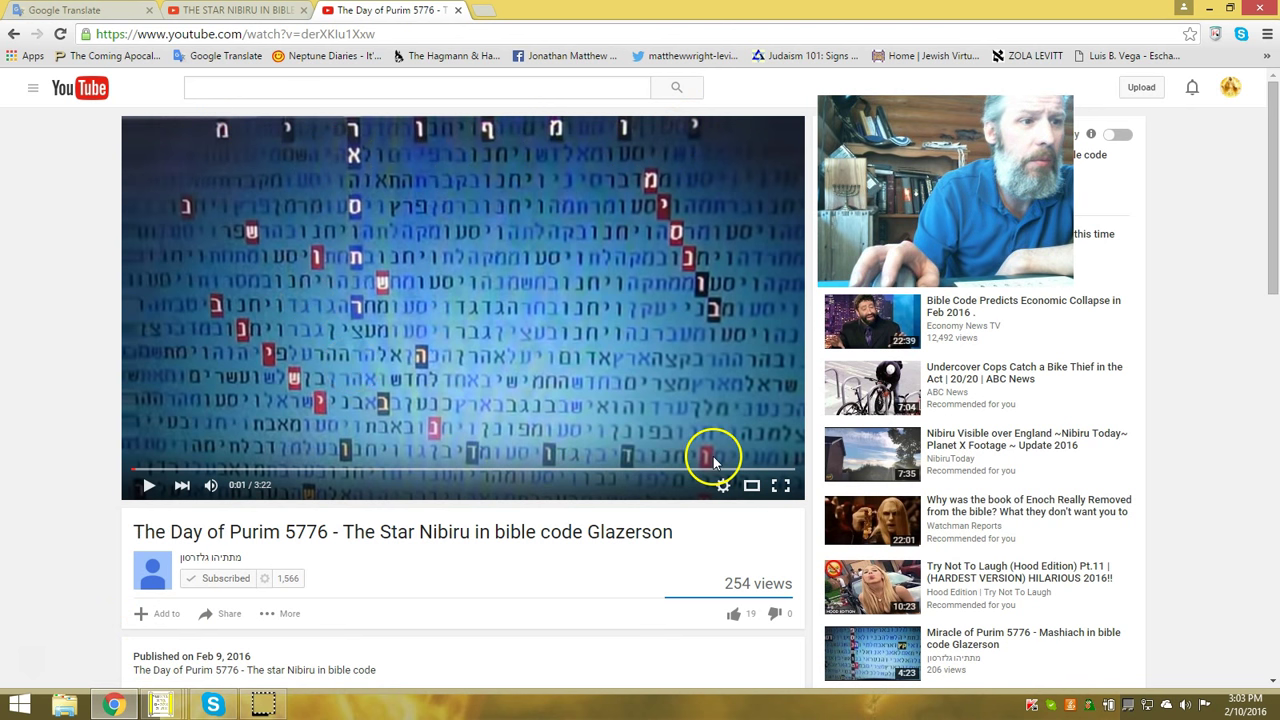
mouse_move(350, 432)
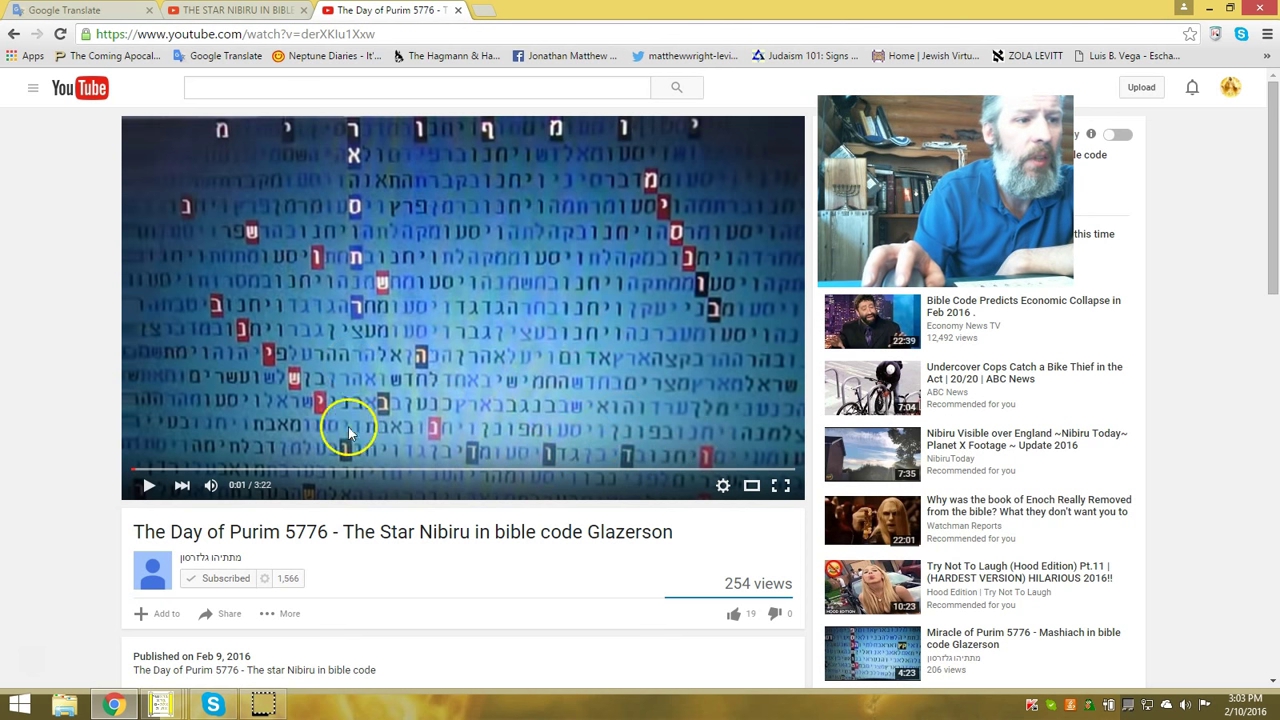
mouse_move(238, 295)
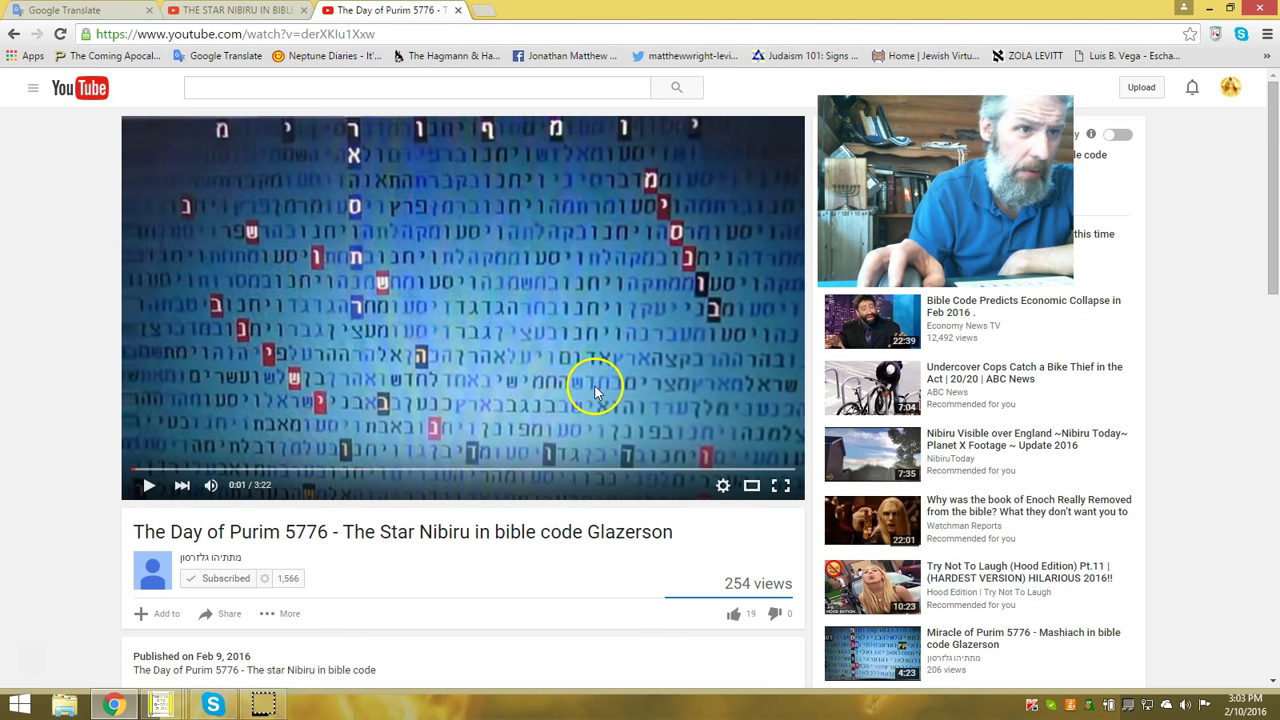
mouse_move(533, 307)
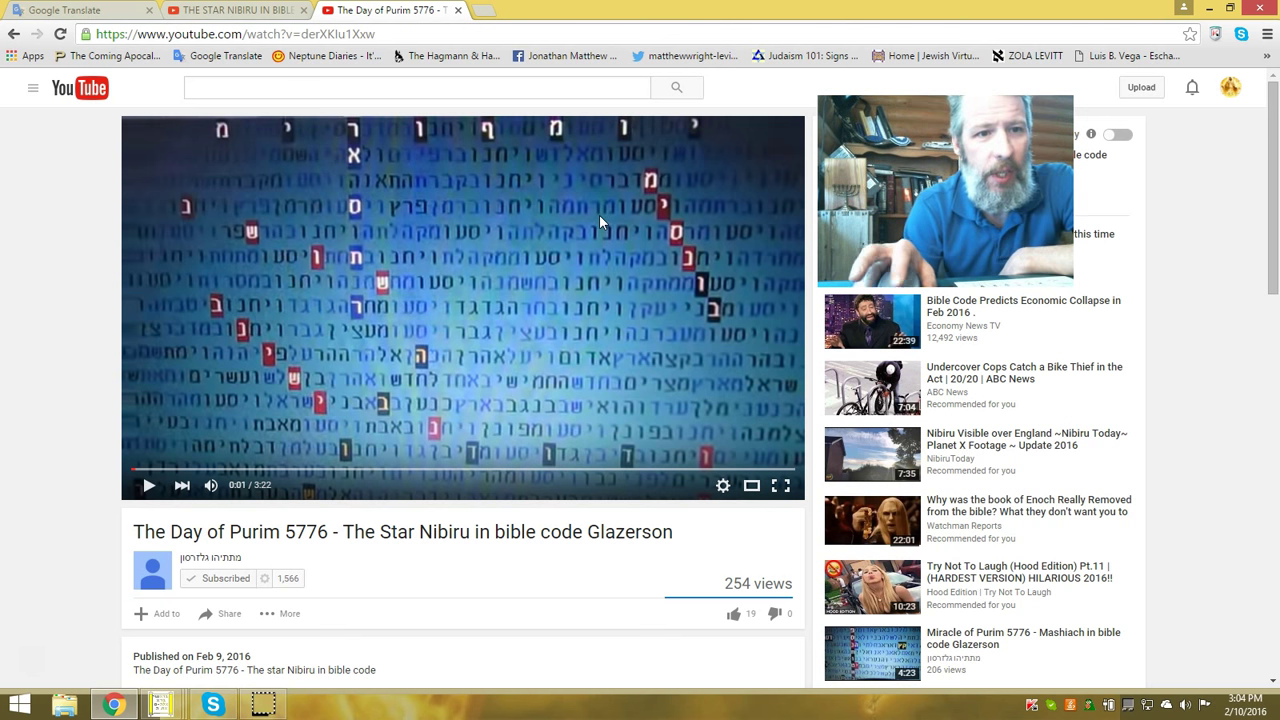
mouse_move(585, 231)
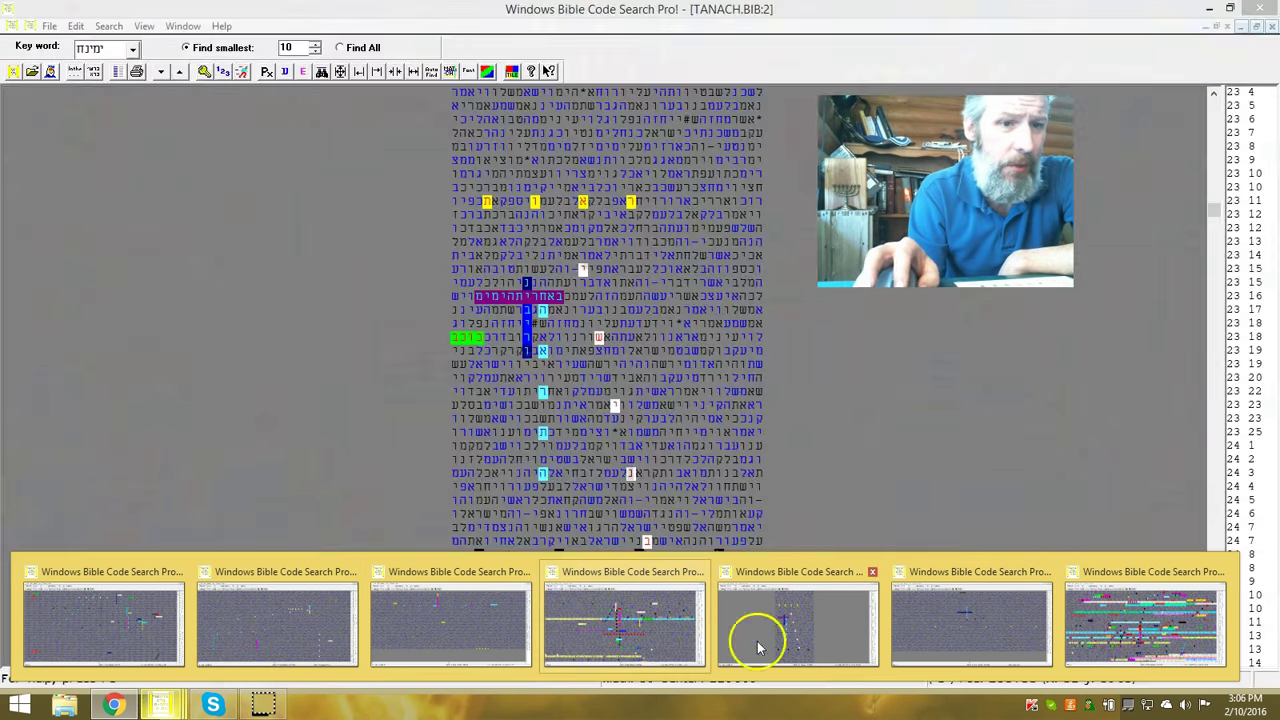
Restore the fifth table window, the wide Find All table with many colour-highlighted words
left_click(797, 625)
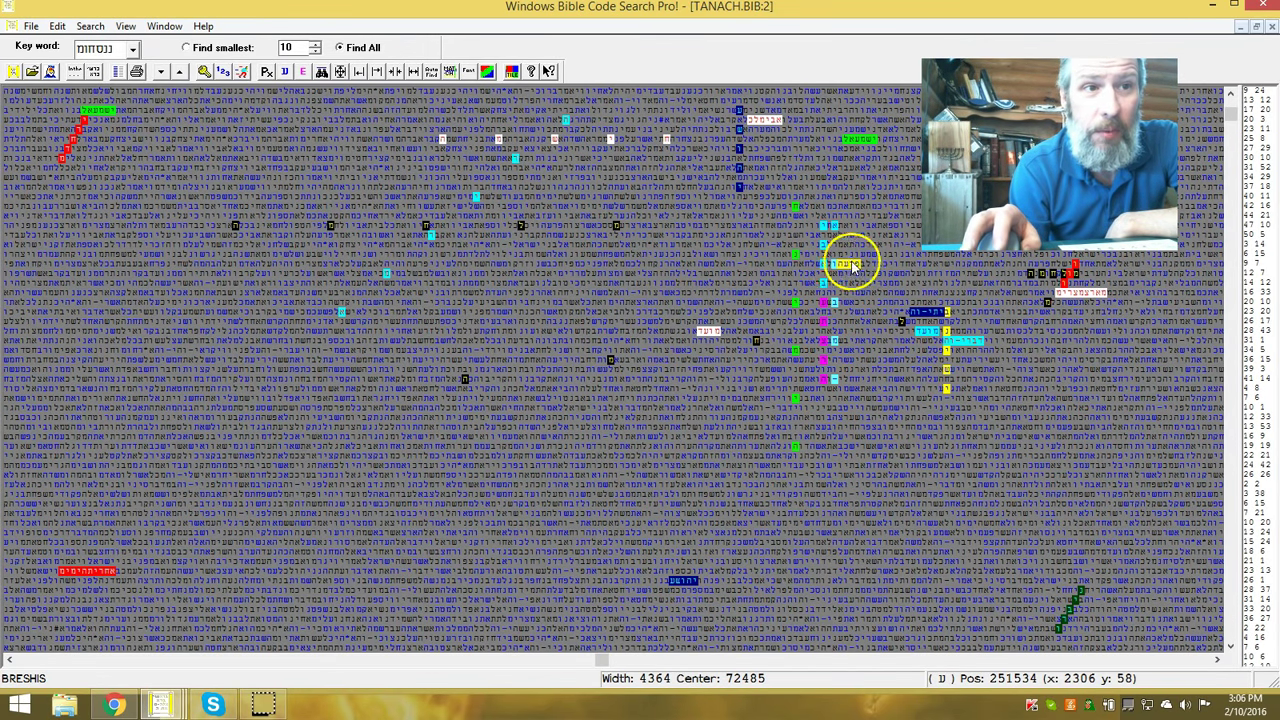
mouse_move(785, 345)
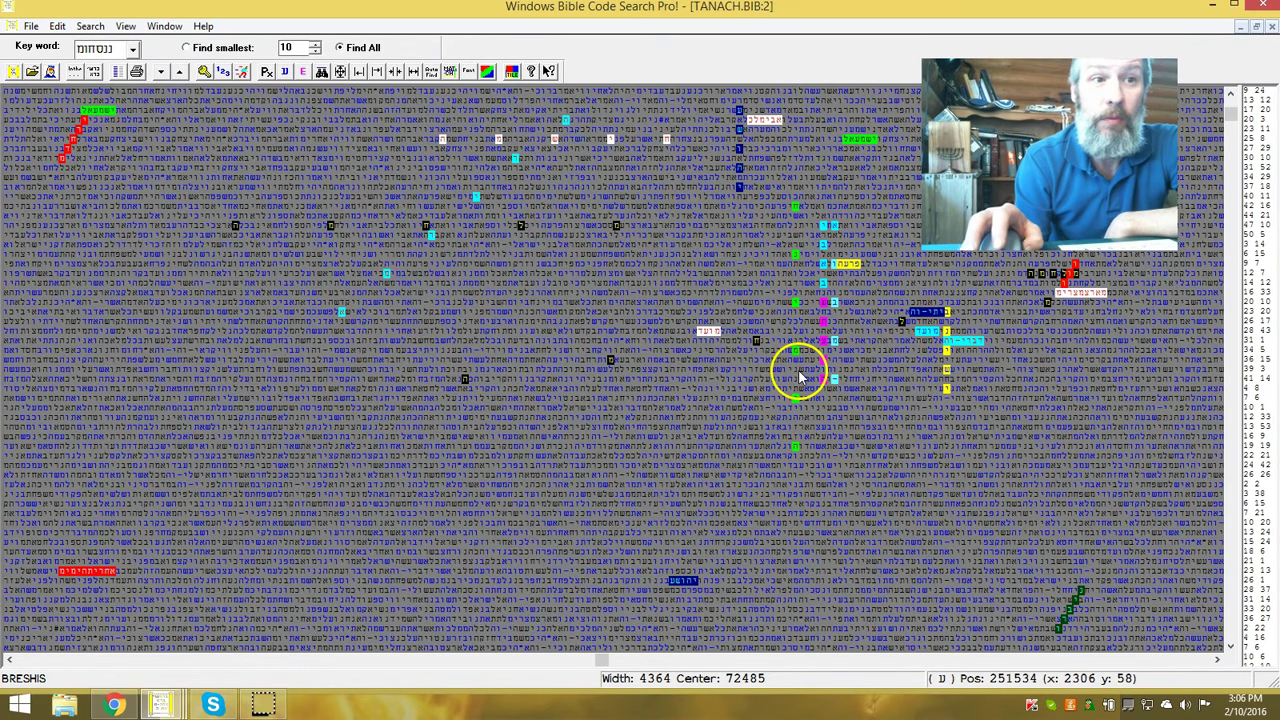
mouse_move(795, 430)
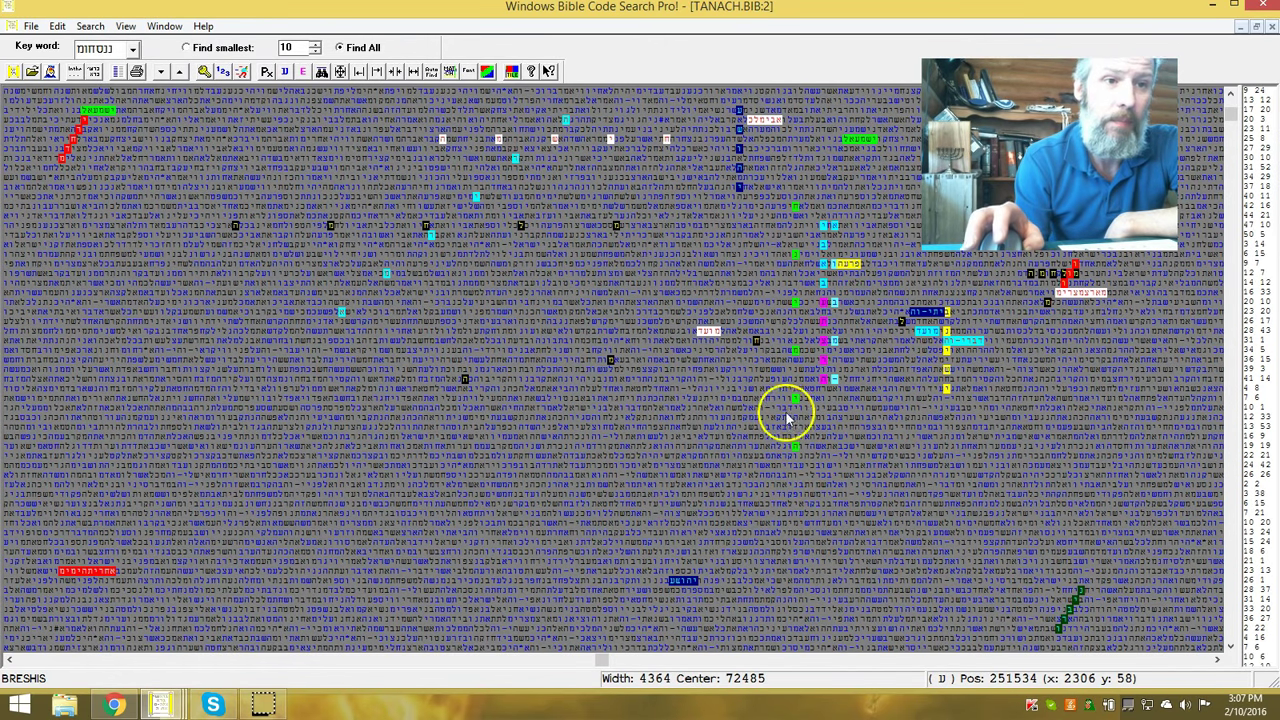
mouse_move(868, 543)
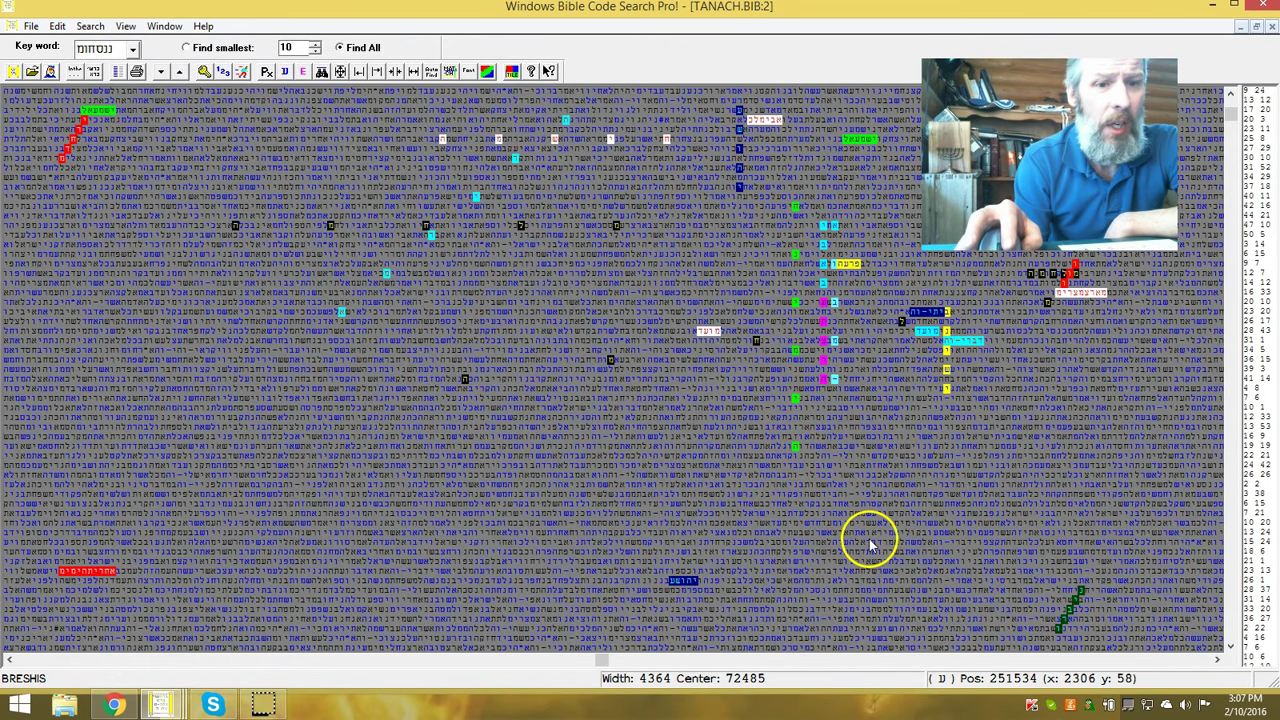
mouse_move(1065, 625)
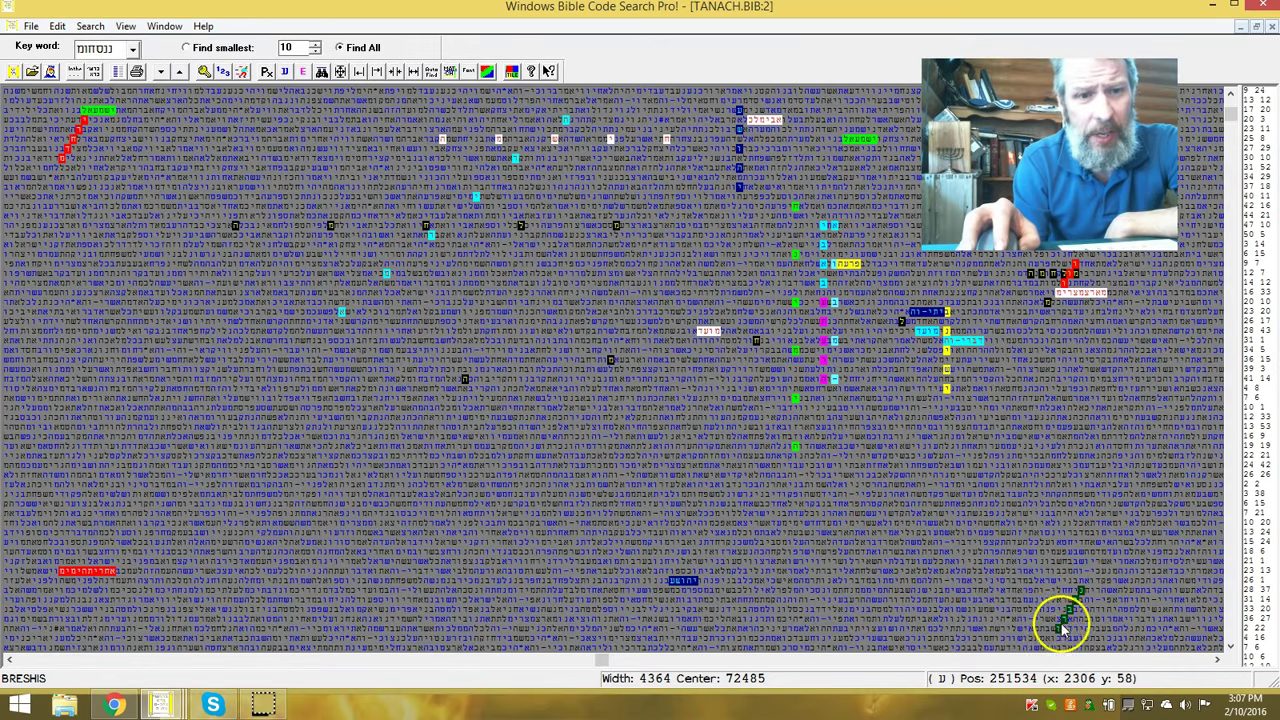
mouse_move(75, 140)
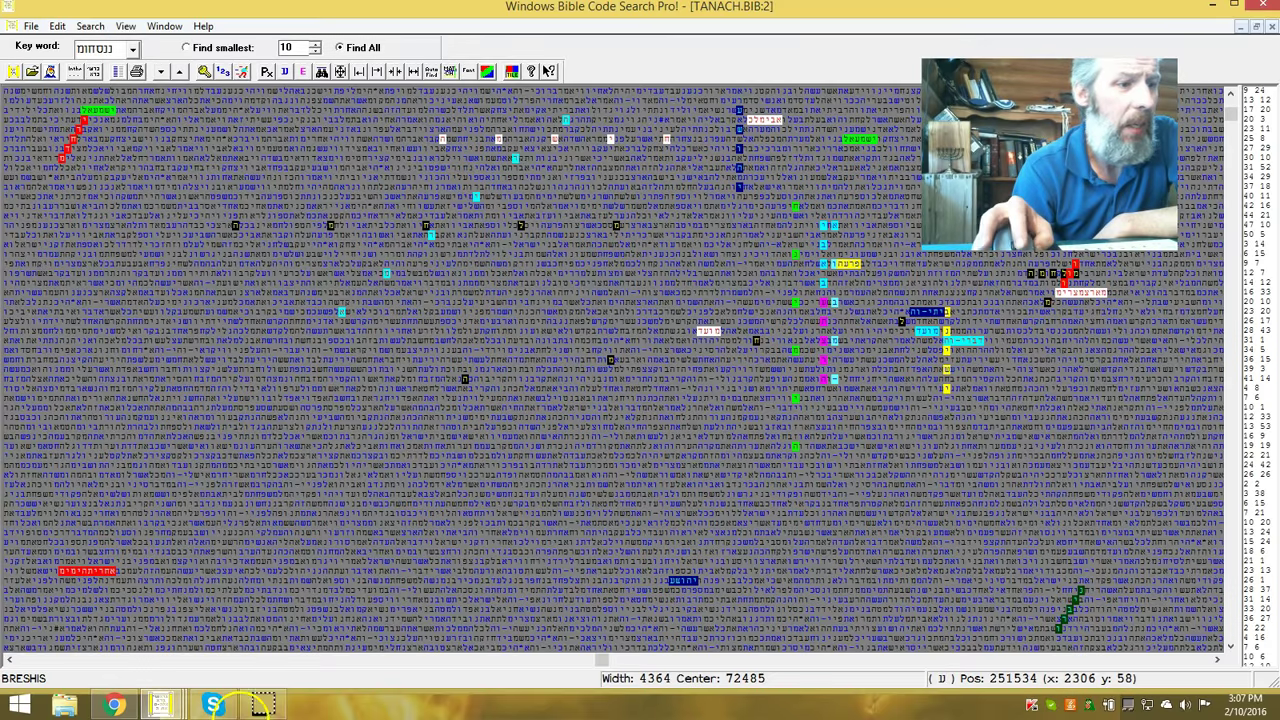
mouse_move(160, 705)
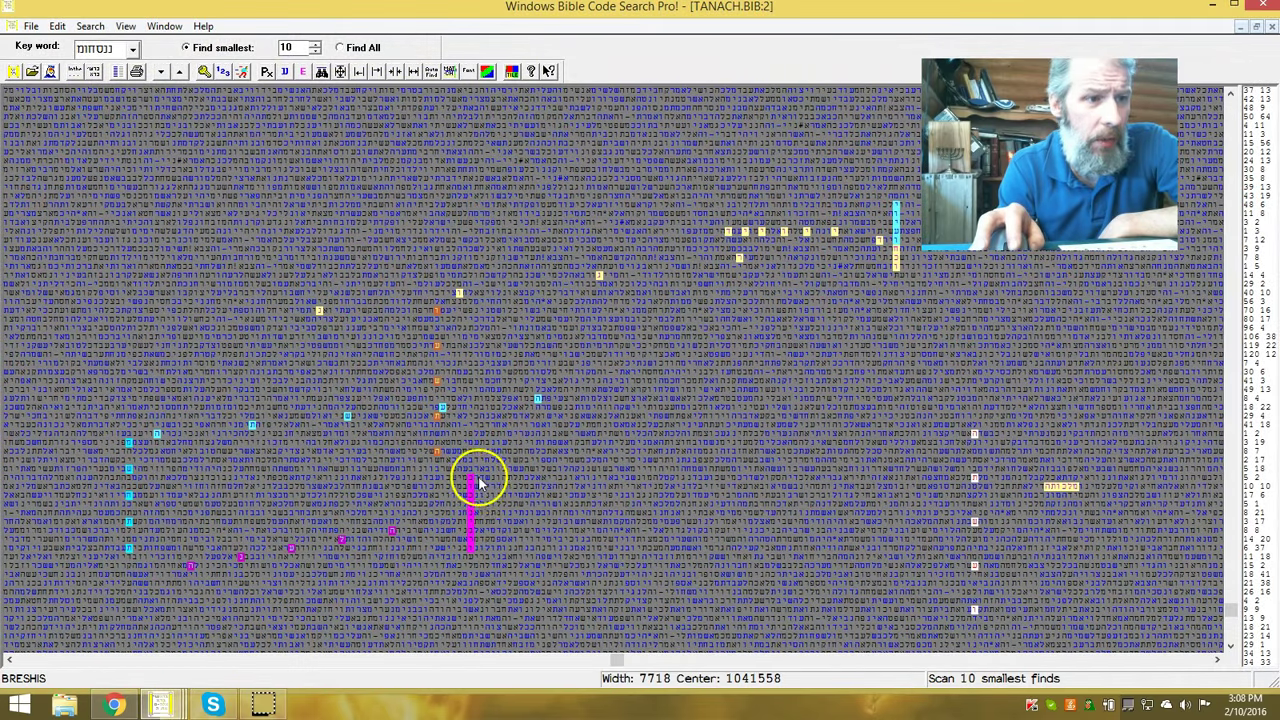
mouse_move(475, 540)
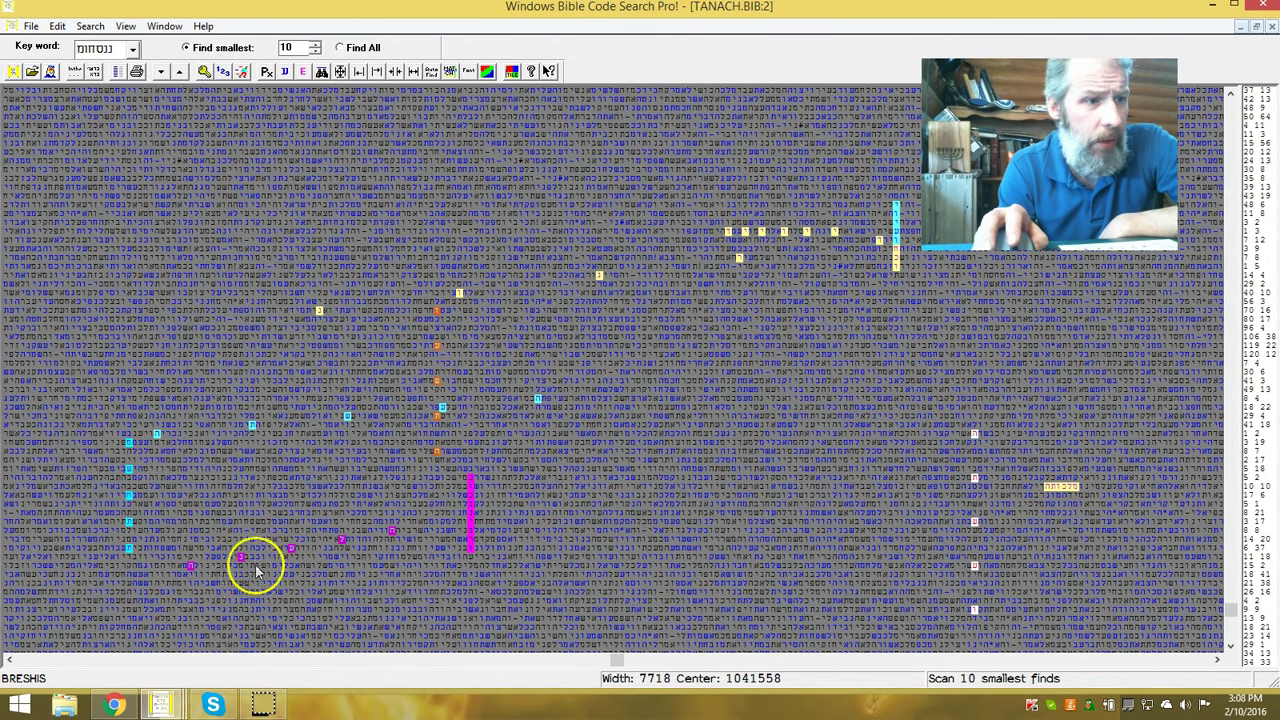
mouse_move(520, 393)
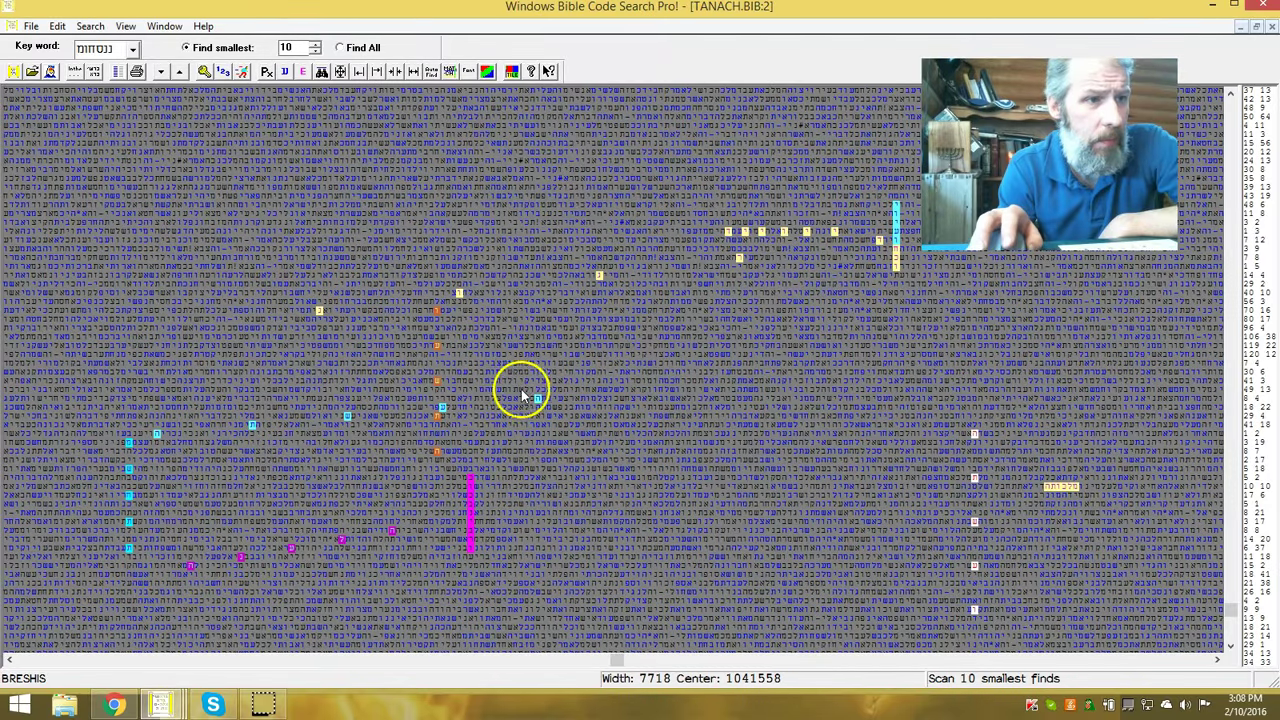
mouse_move(580, 380)
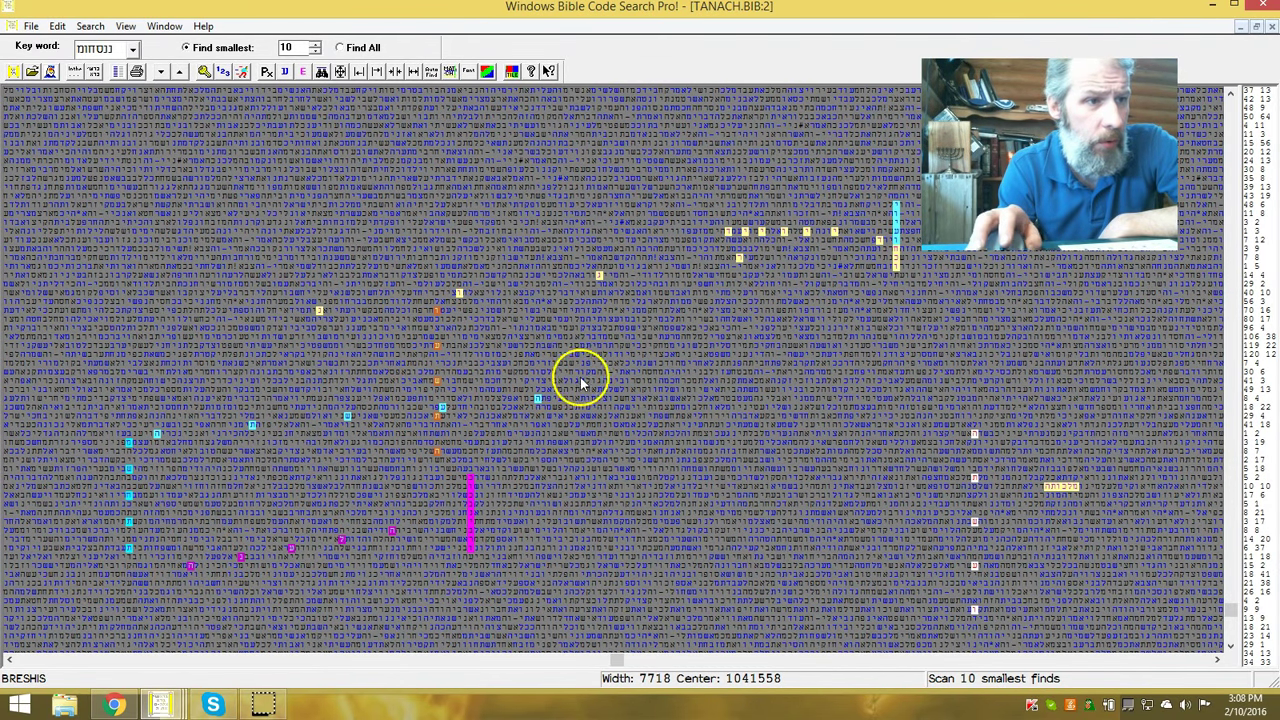
mouse_move(197, 555)
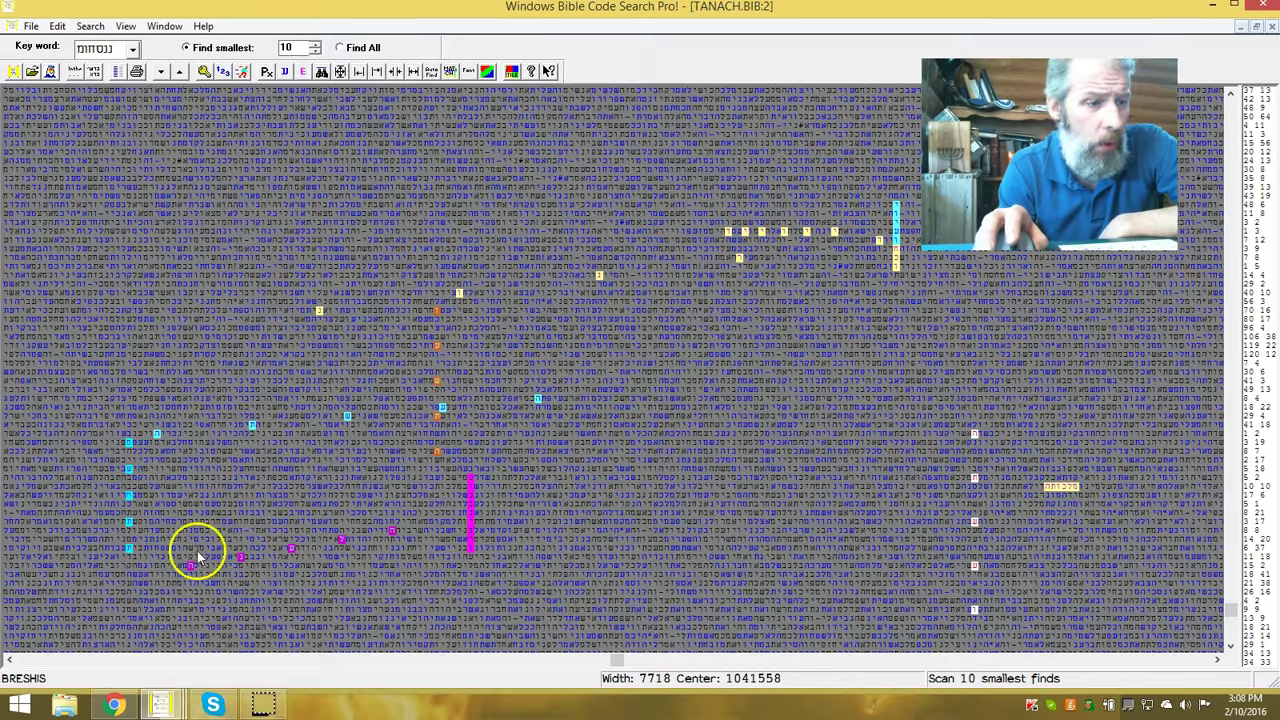
mouse_move(115, 430)
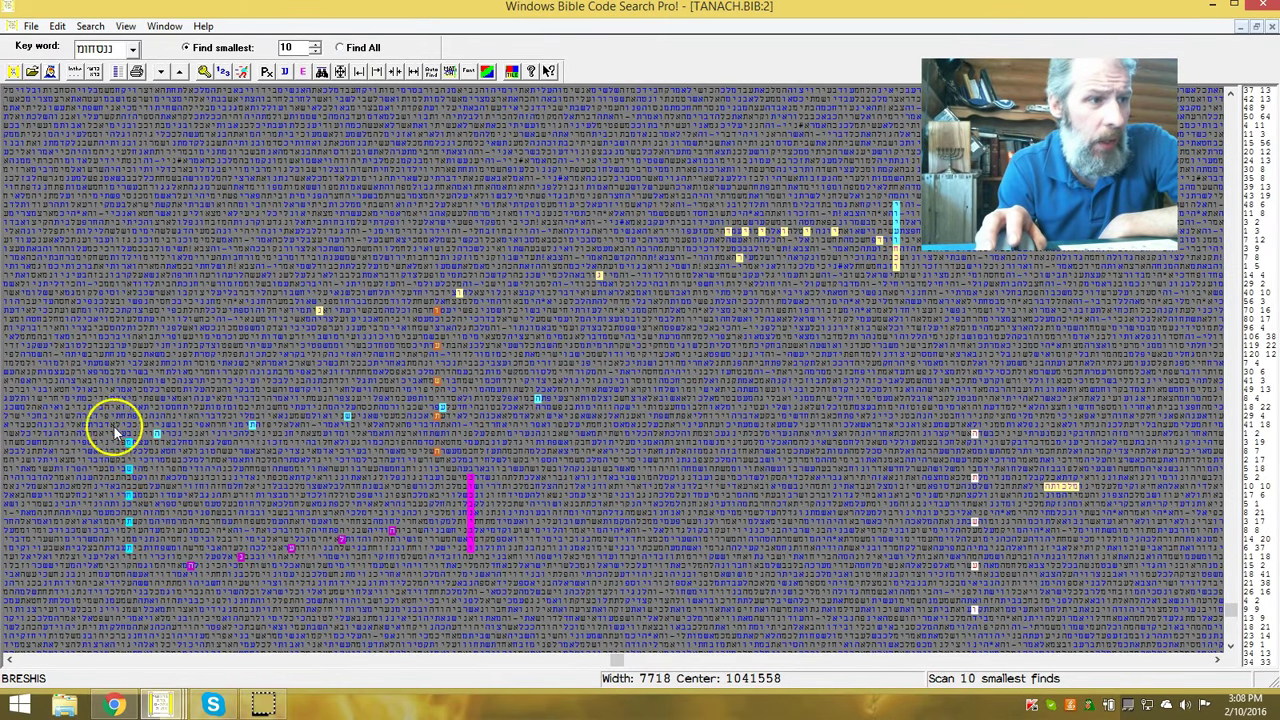
mouse_move(115, 560)
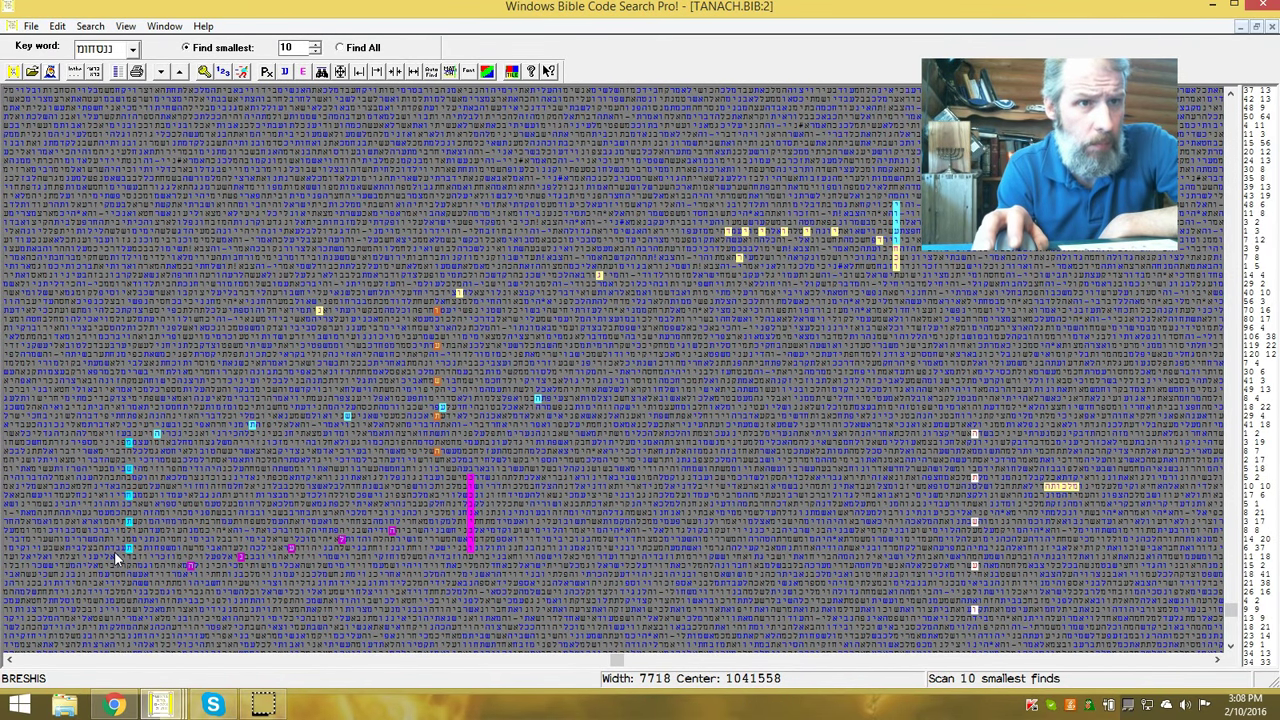
mouse_move(618, 585)
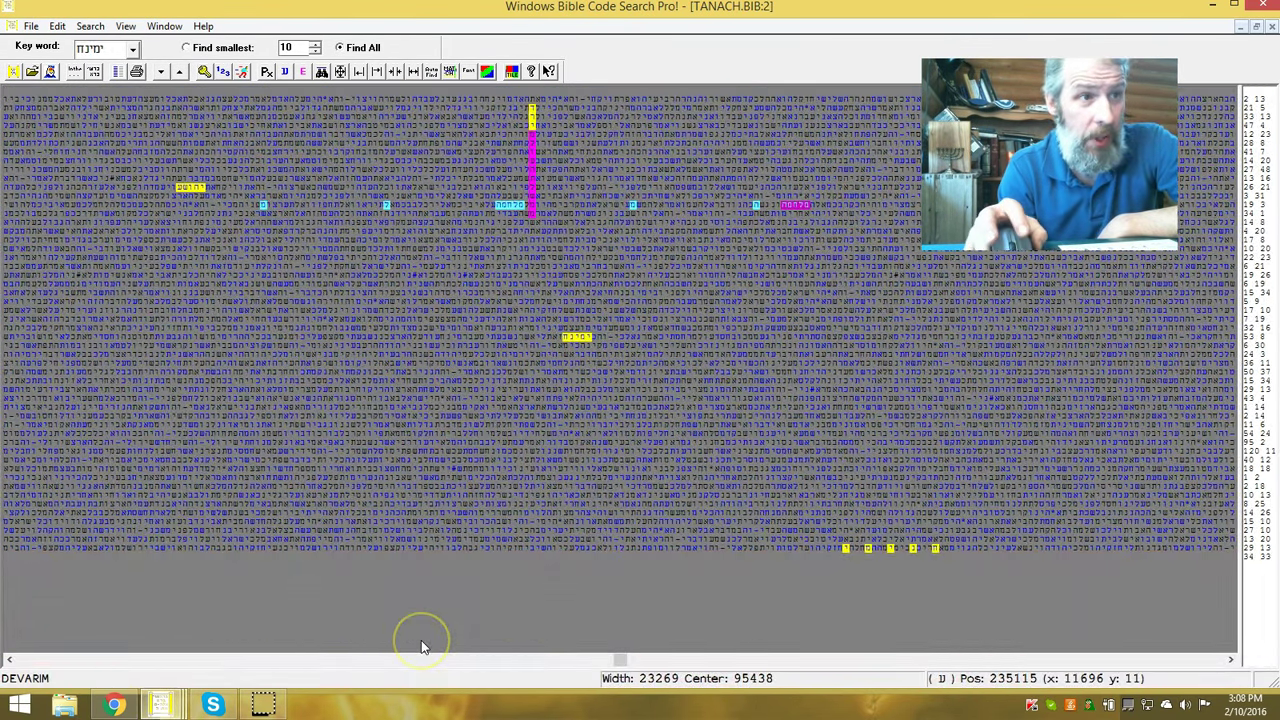
mouse_move(410, 170)
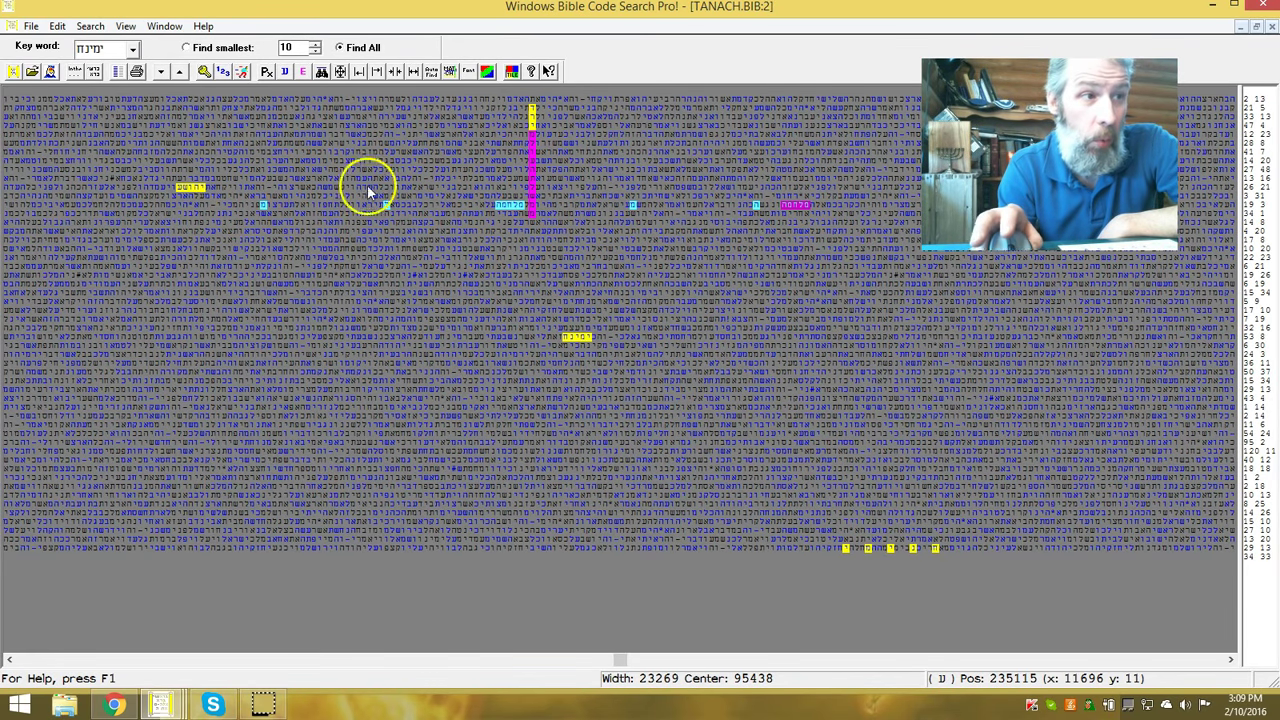
mouse_move(730, 190)
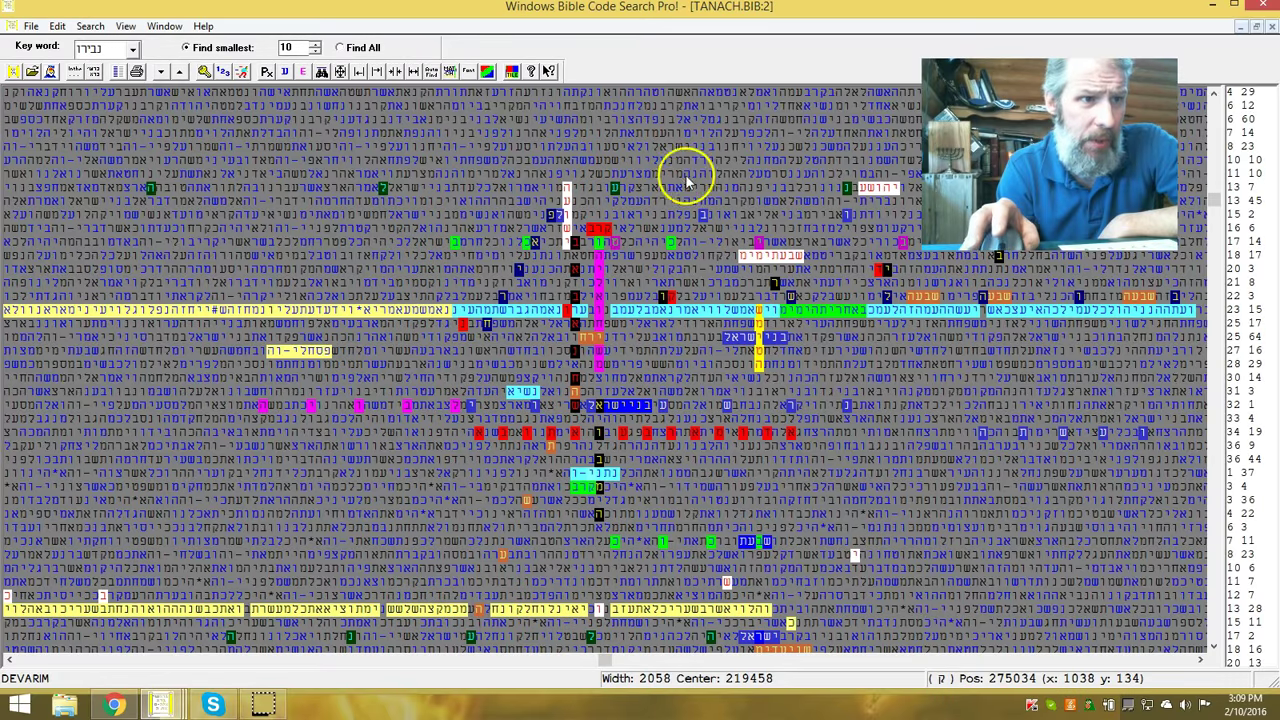
mouse_move(588, 182)
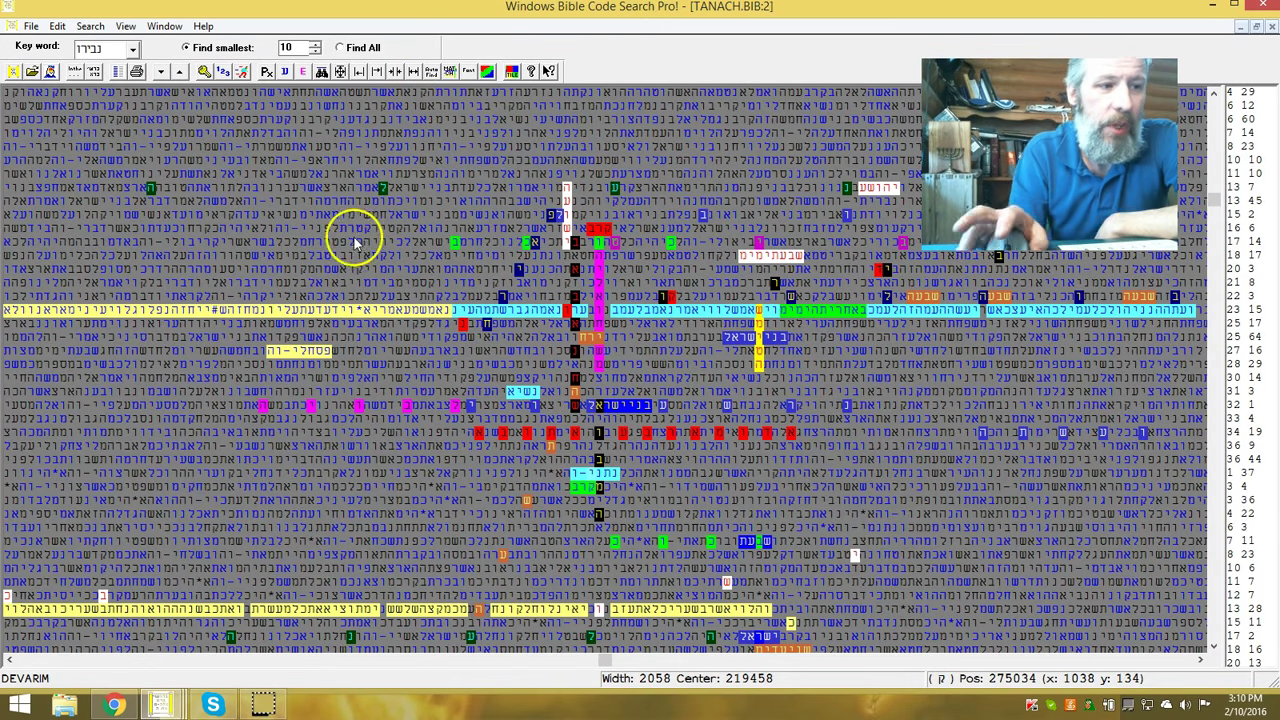
Bring the Kings 2 Find All table with its coloured code words to the front
left_click(162, 704)
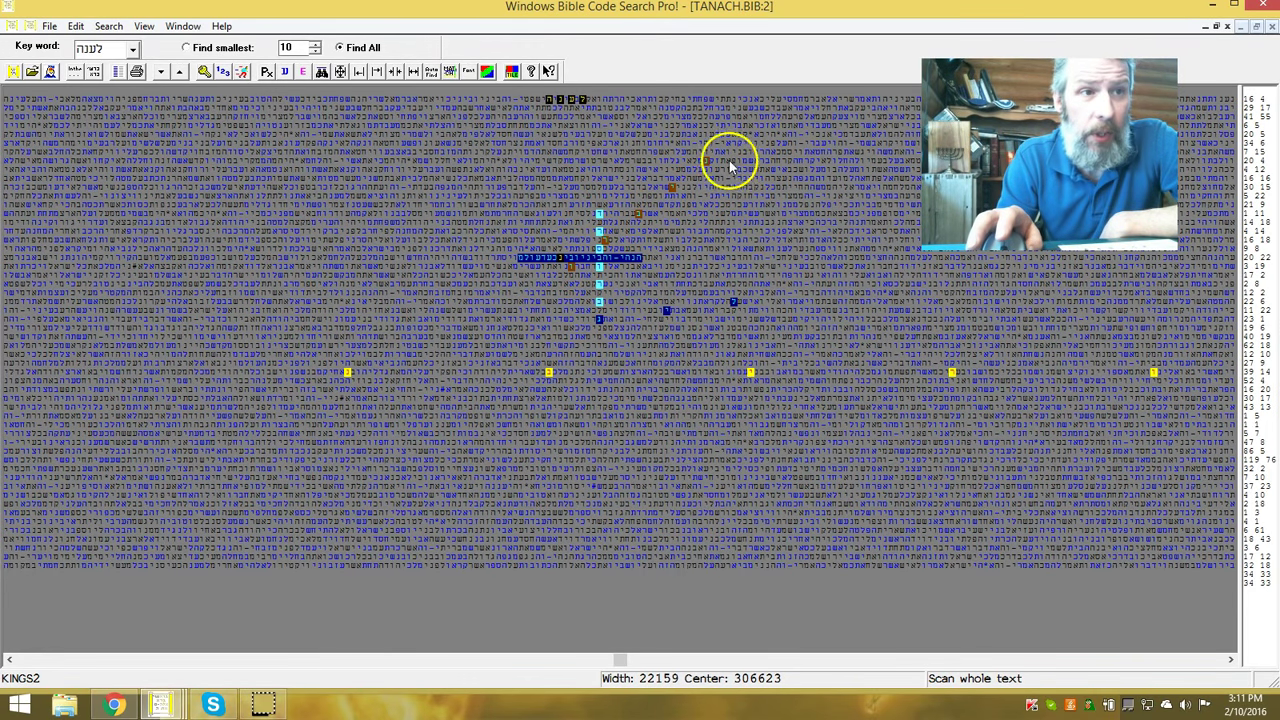
mouse_move(603, 190)
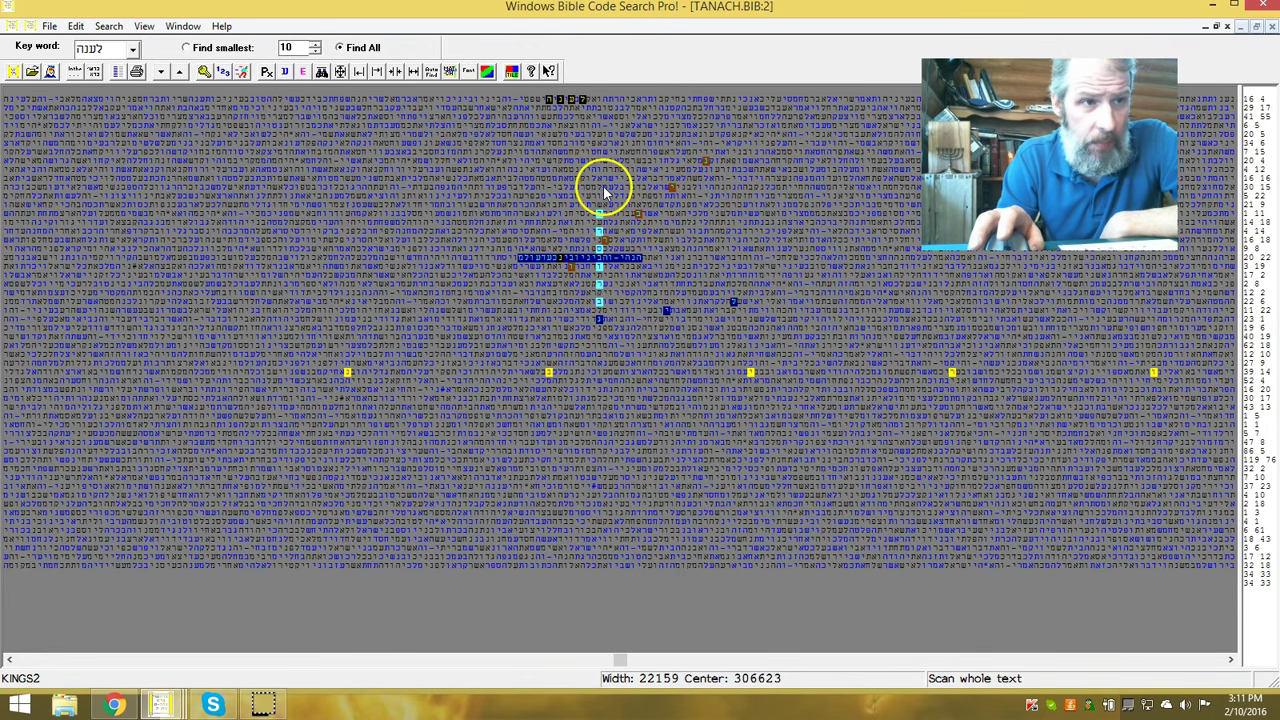
mouse_move(650, 327)
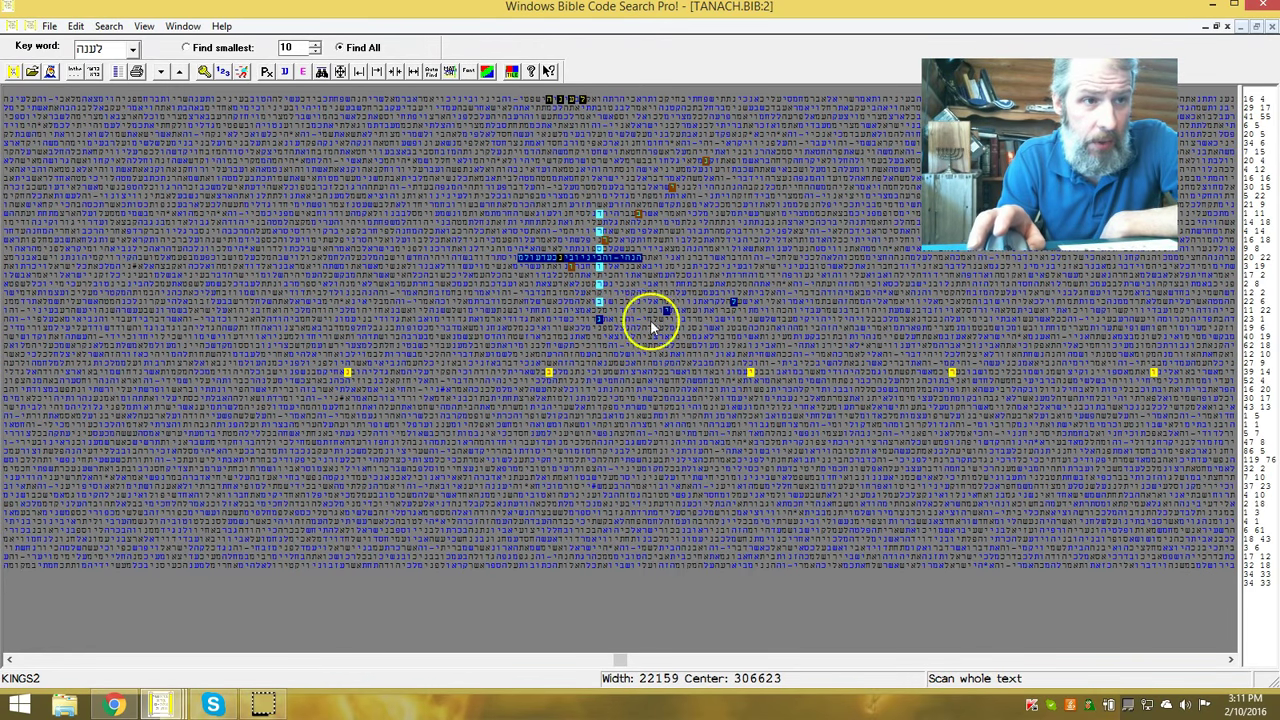
mouse_move(595, 247)
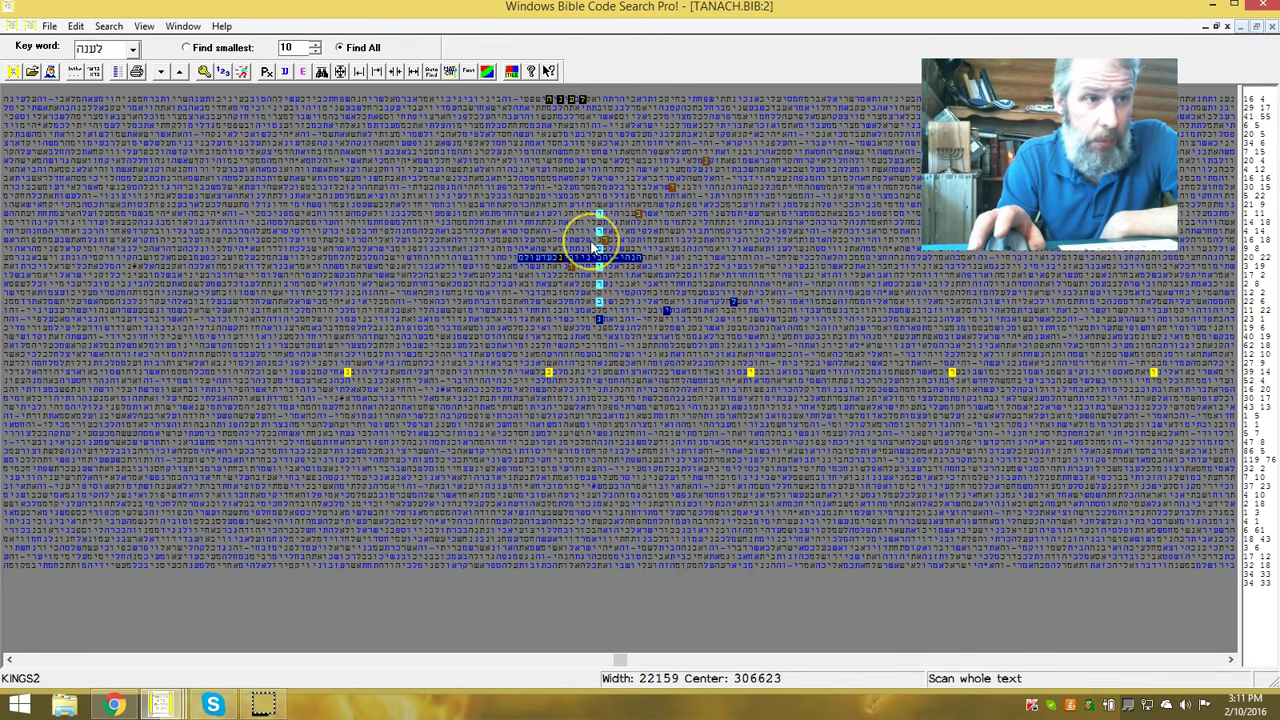
mouse_move(880, 398)
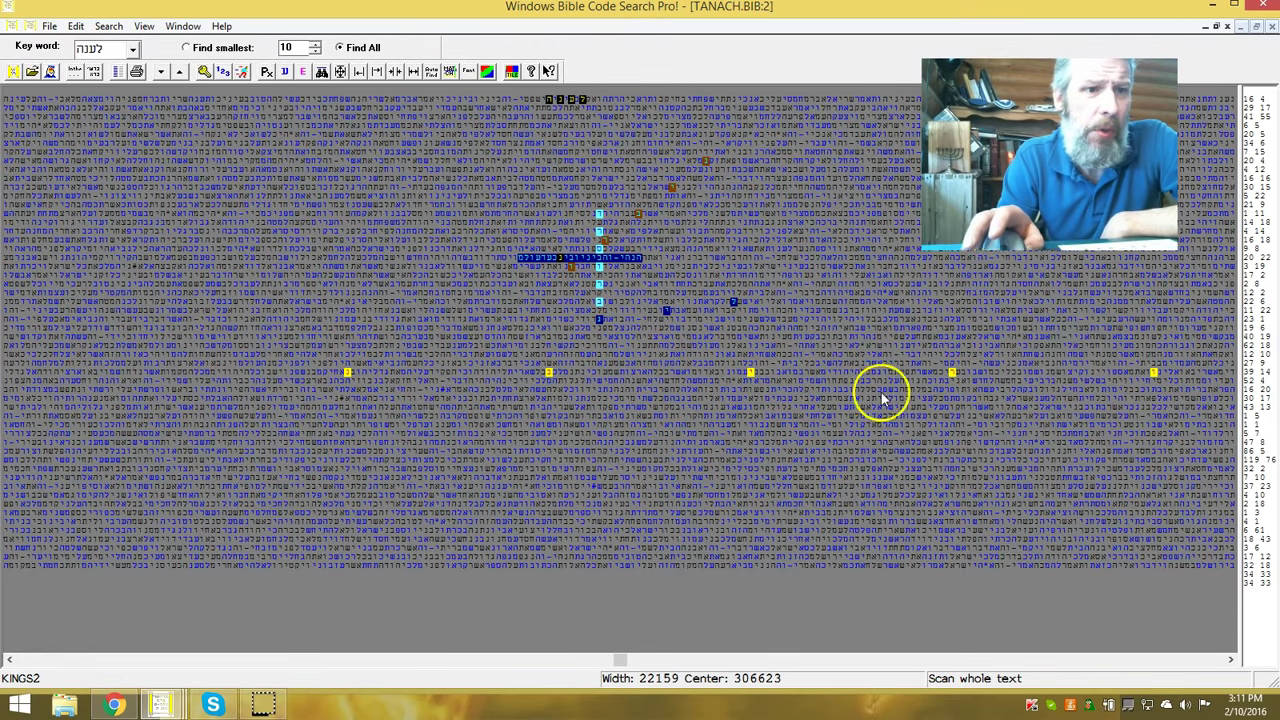
mouse_move(390, 378)
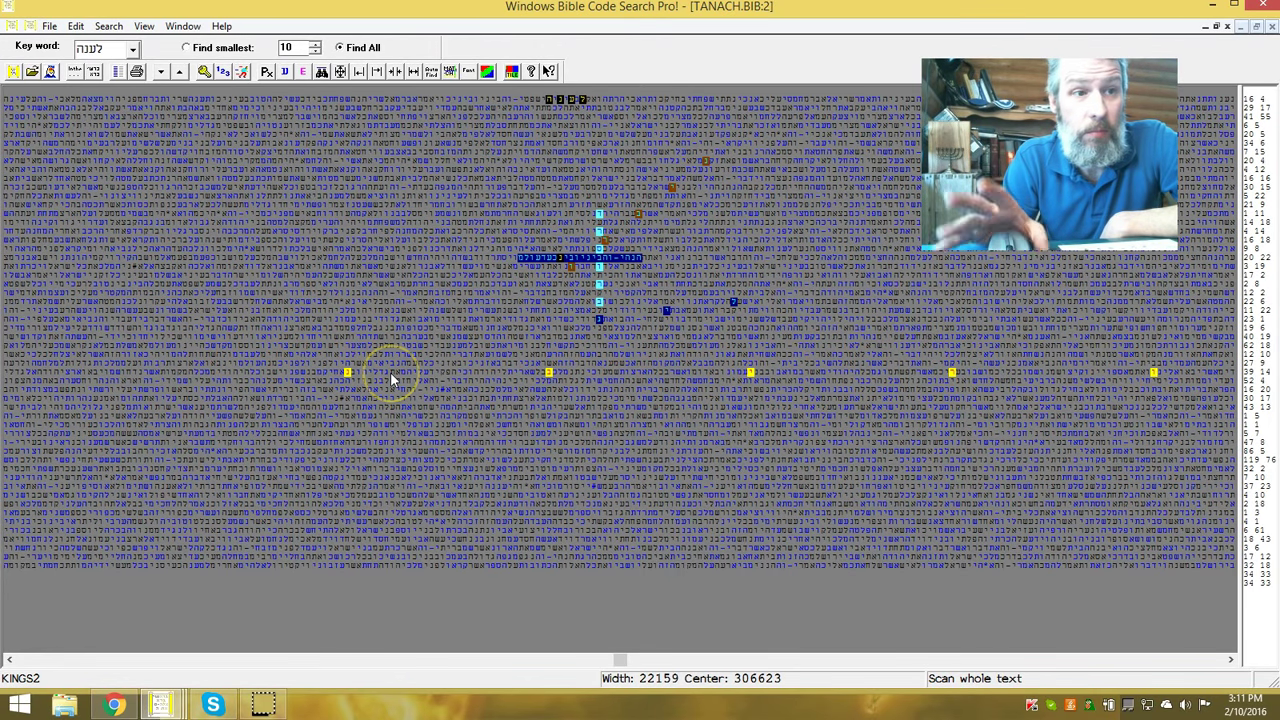
mouse_move(575, 110)
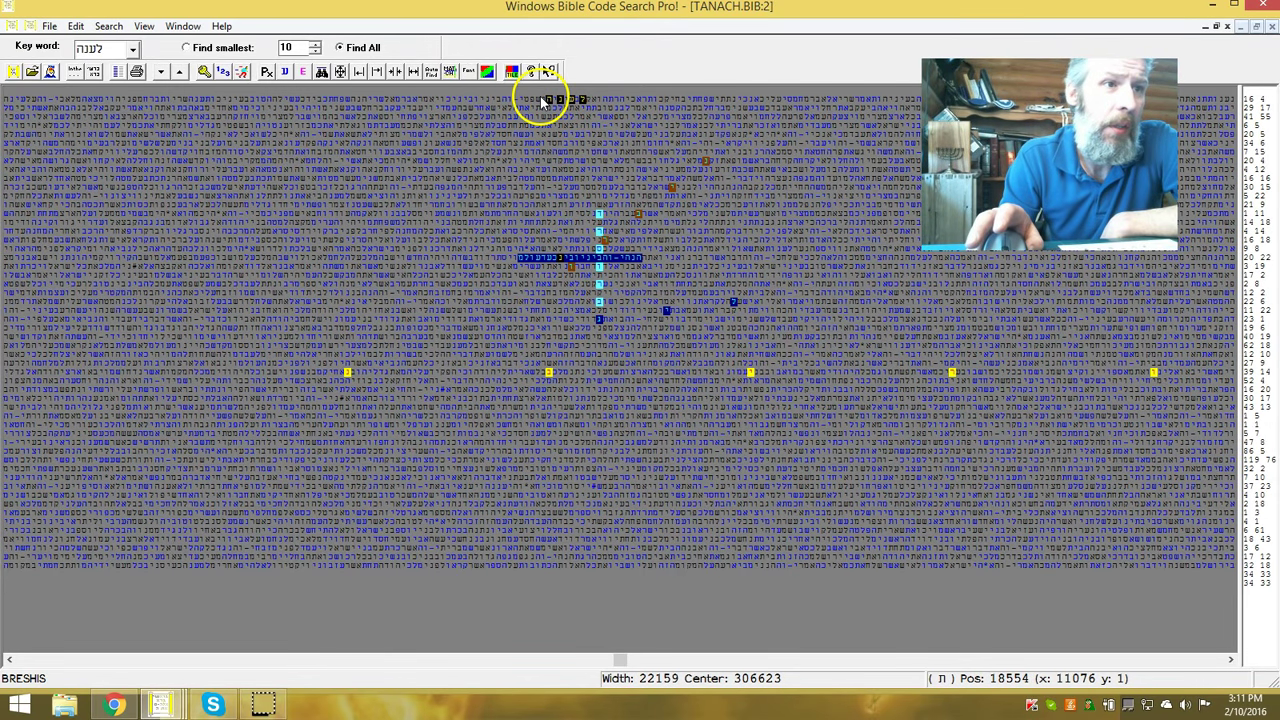
mouse_move(528, 100)
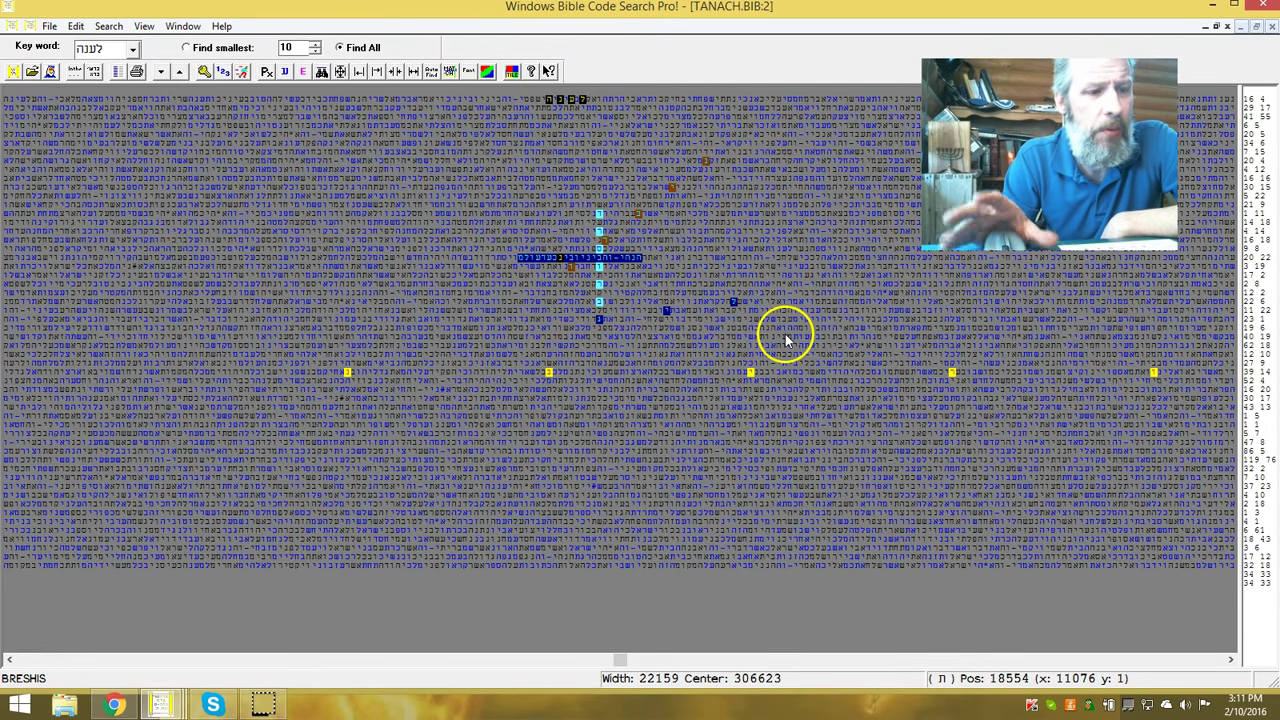
mouse_move(440, 500)
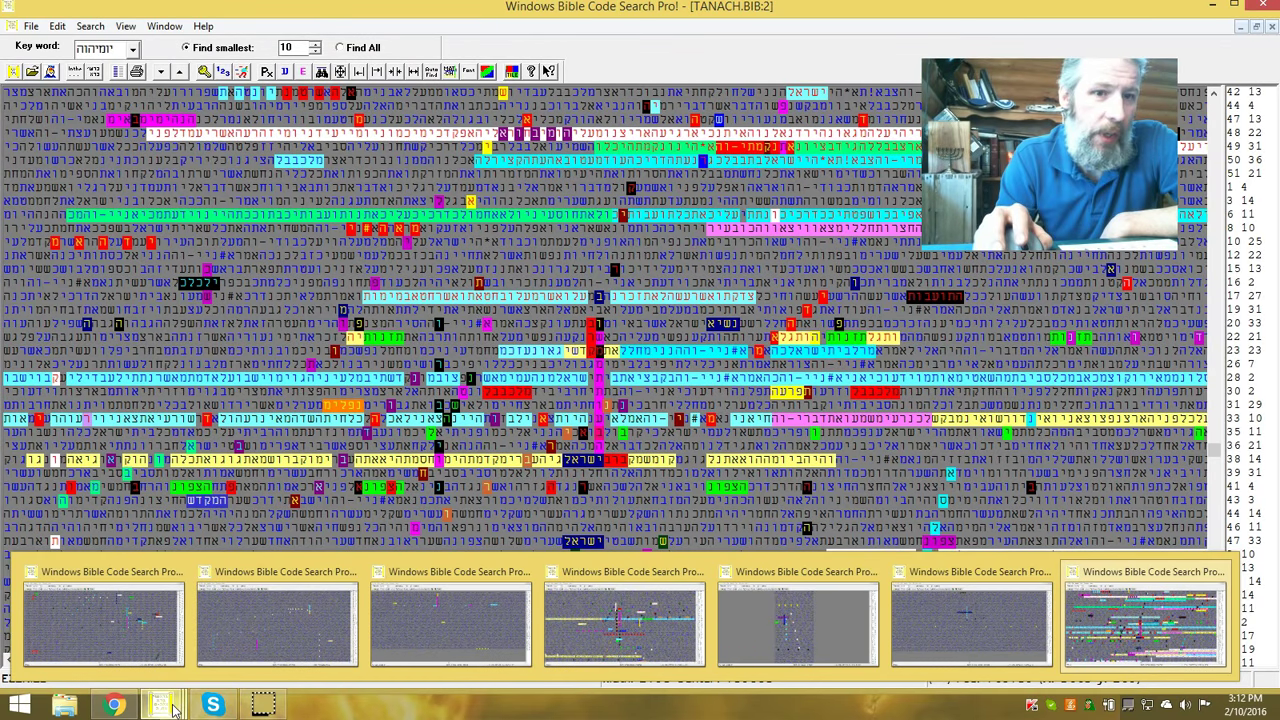
mouse_move(397, 650)
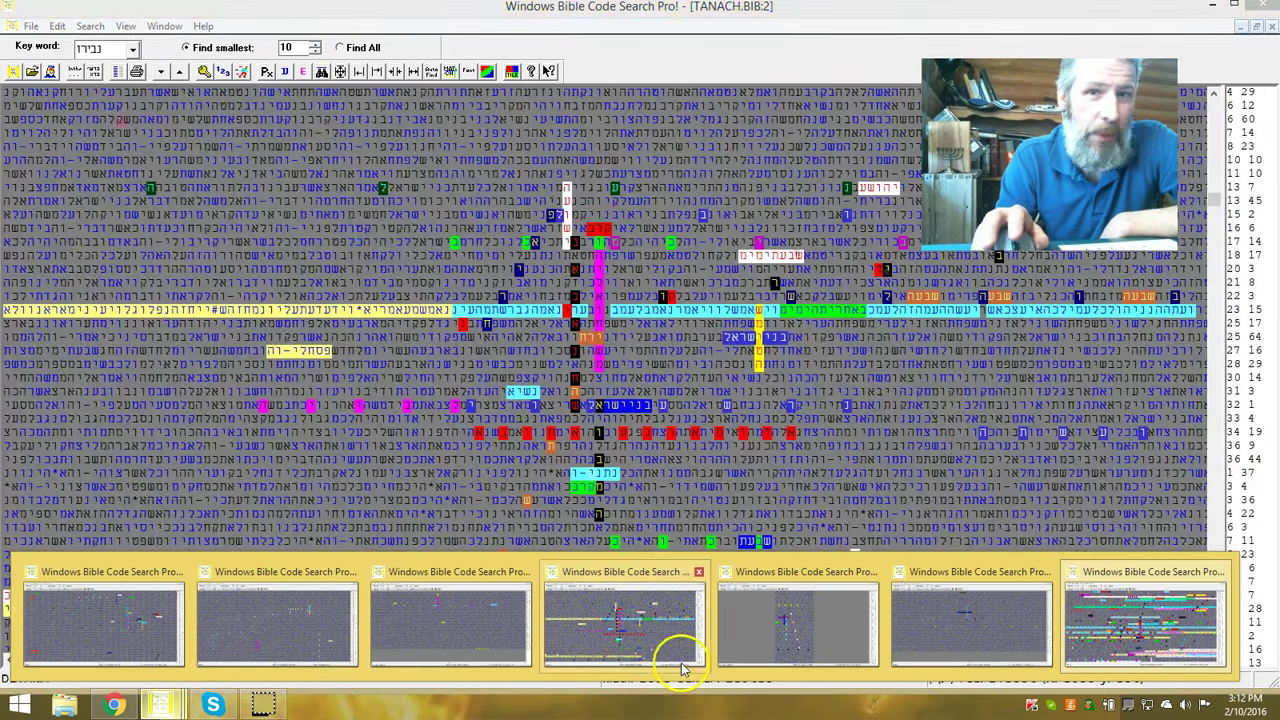
Restore the narrow, tall 10-smallest-finds table window from the taskbar thumbnails
left_click(798, 620)
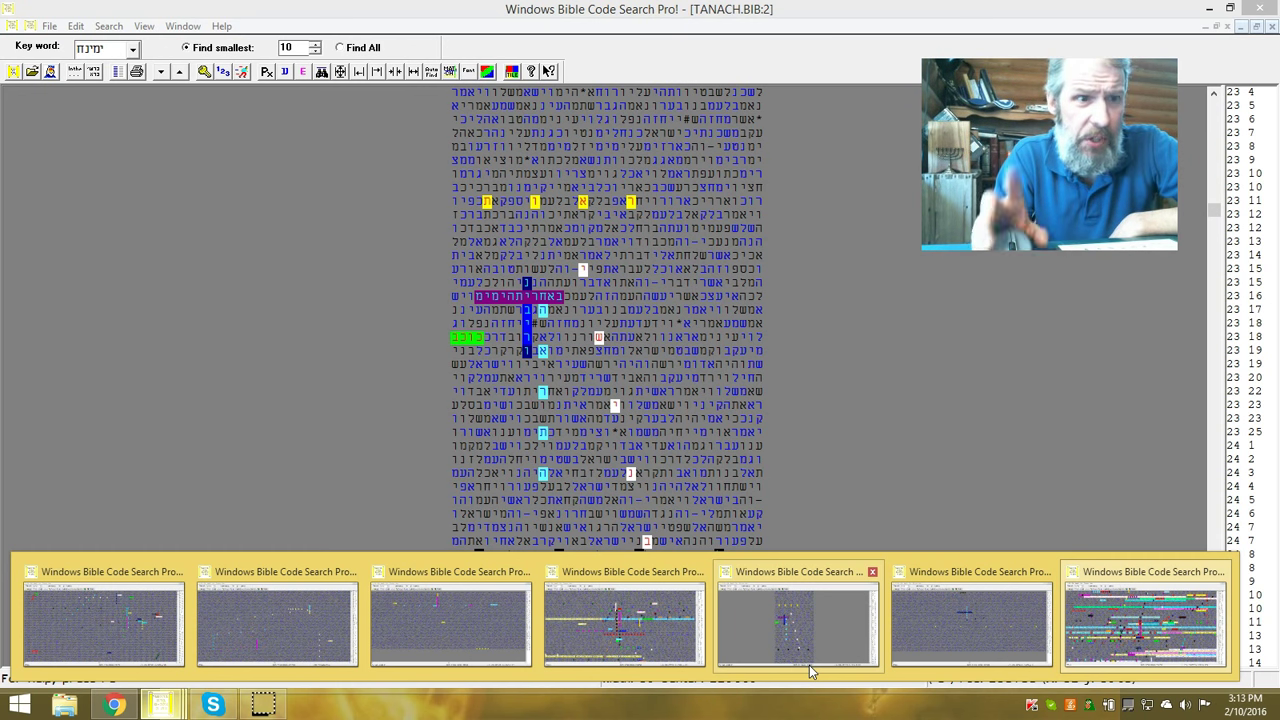
mouse_move(820, 610)
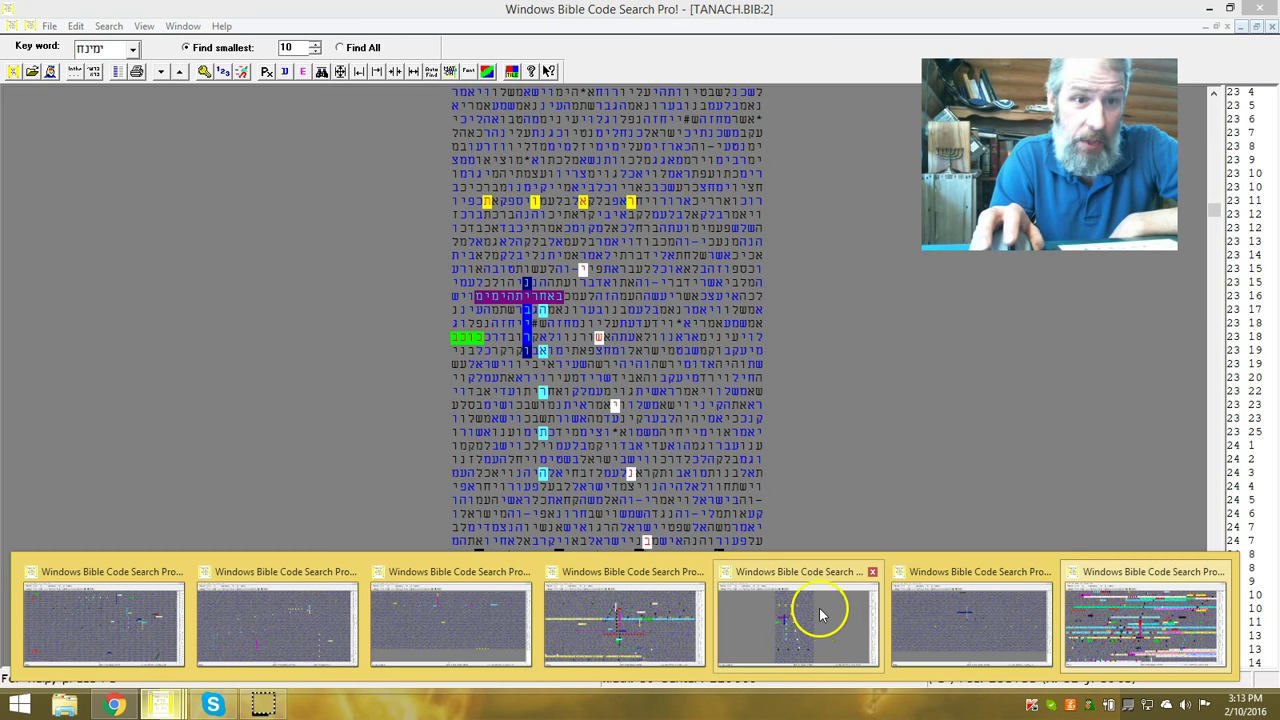
mouse_move(833, 612)
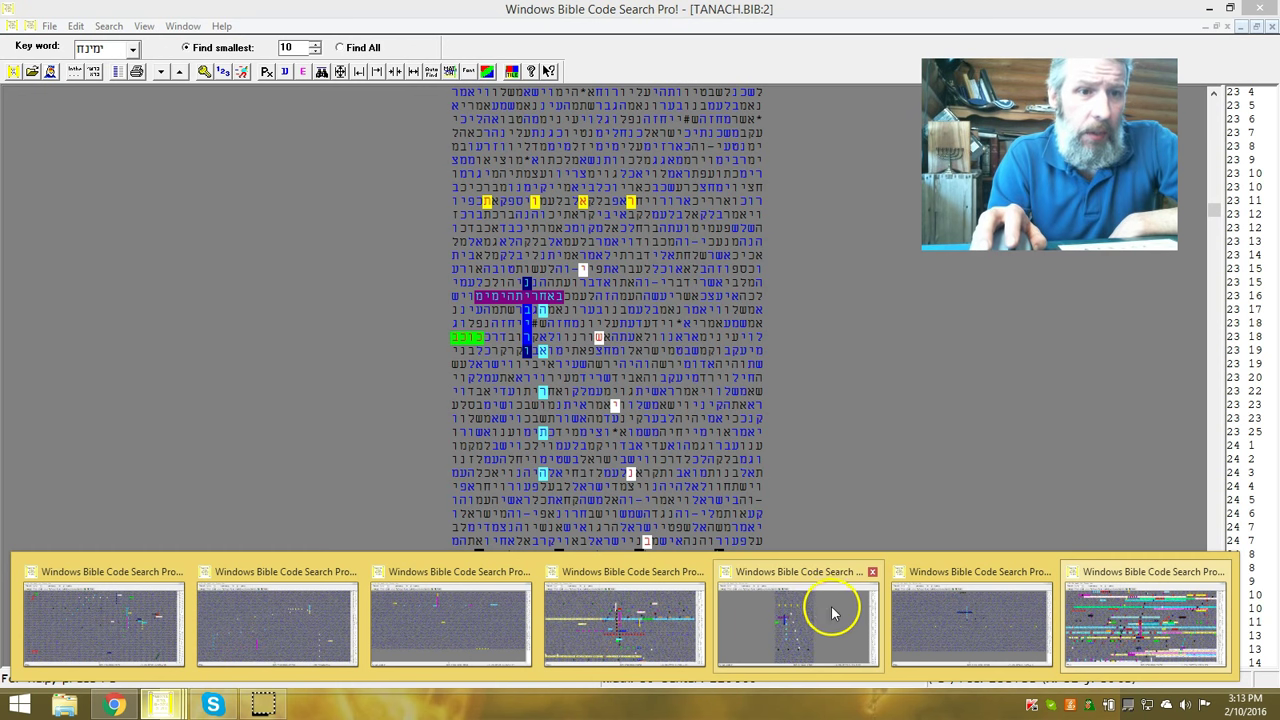
mouse_move(835, 618)
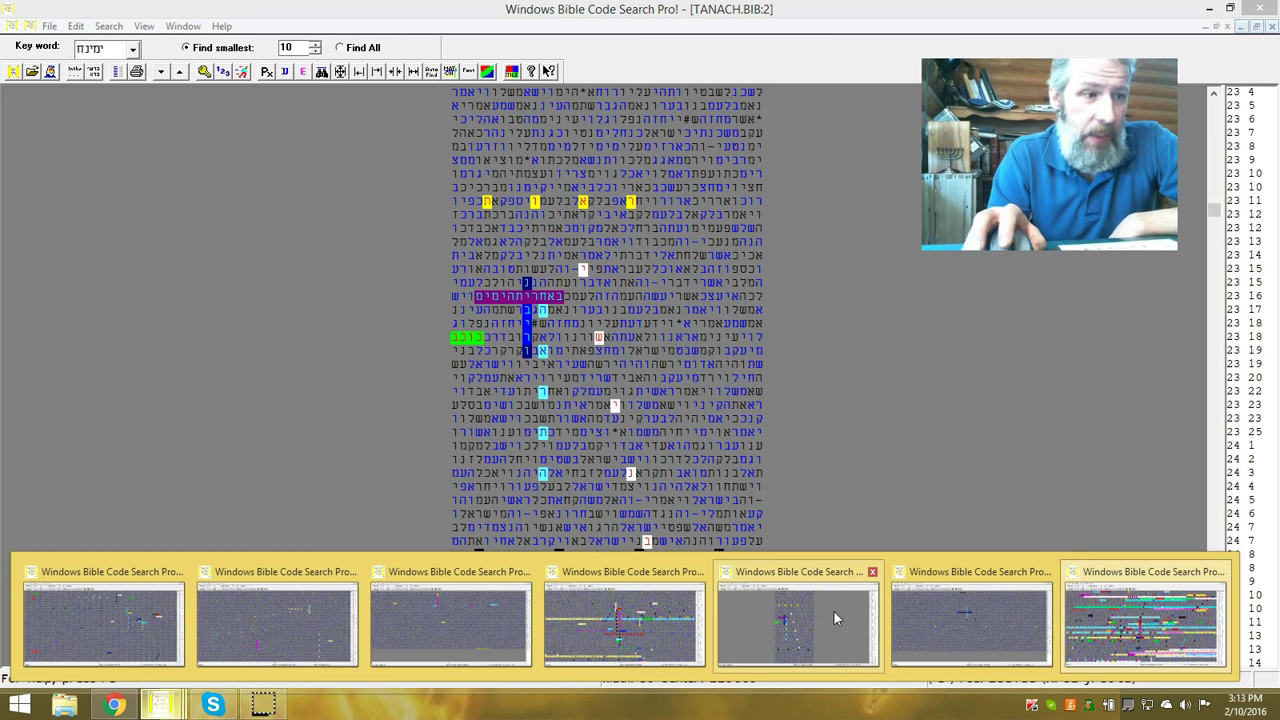